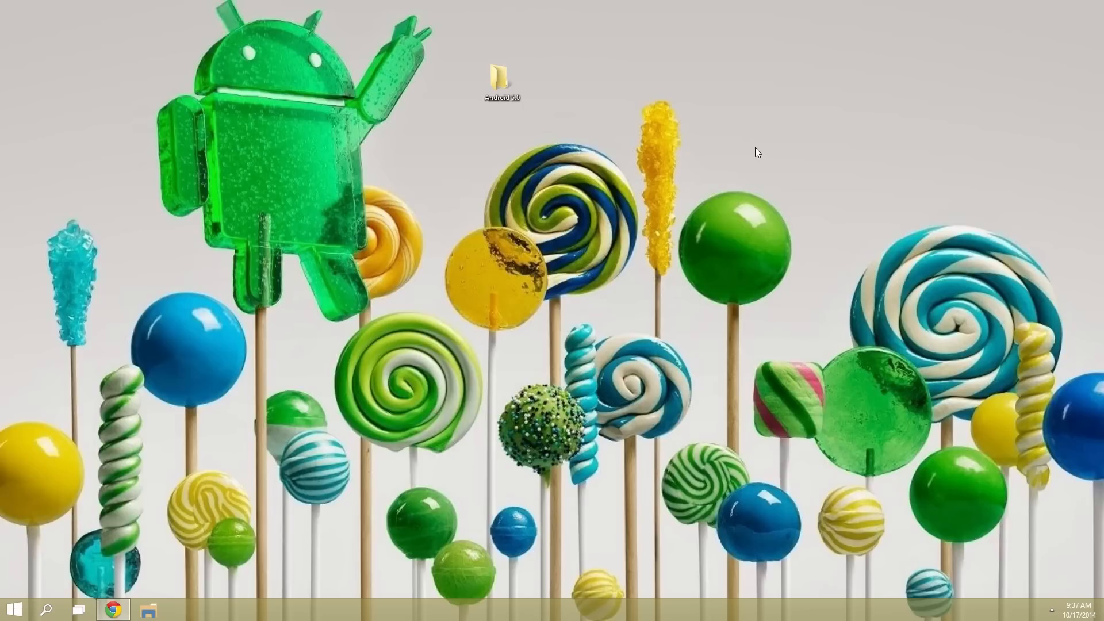
mouse_move(739, 146)
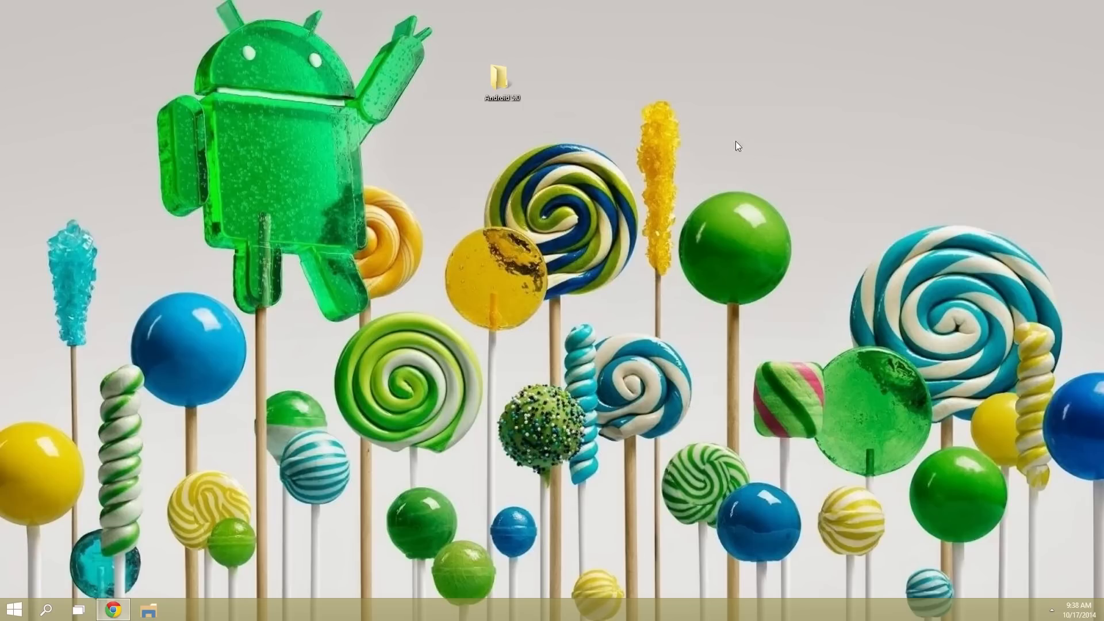
Step: View the Android 5.0 folder's screenshots from 1.png forward to the Developer options screen
double_click(502, 74)
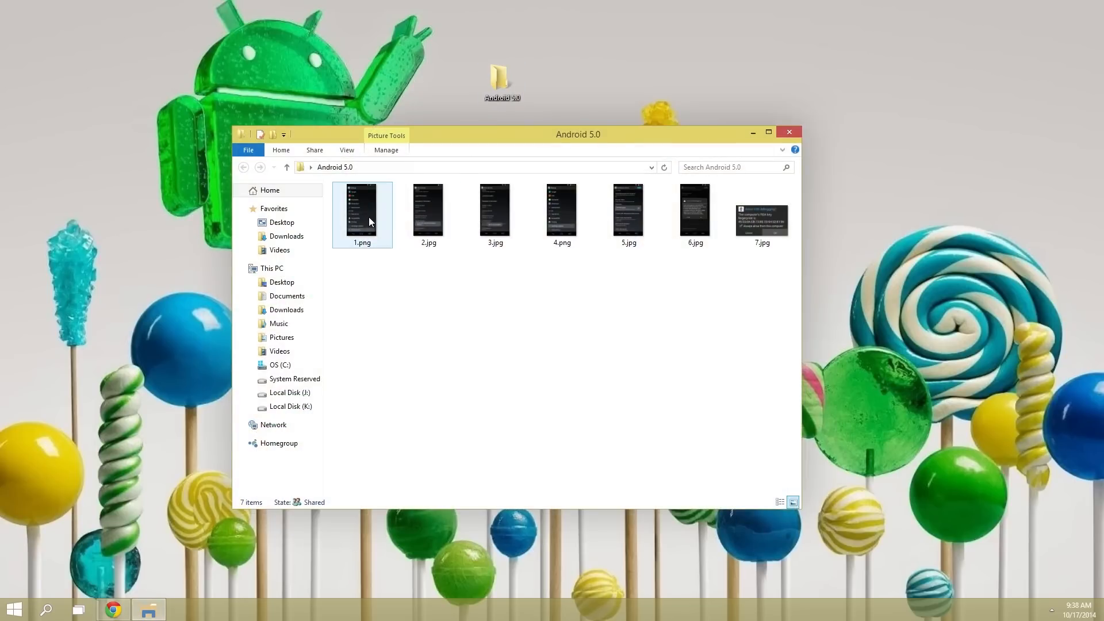
double_click(362, 209)
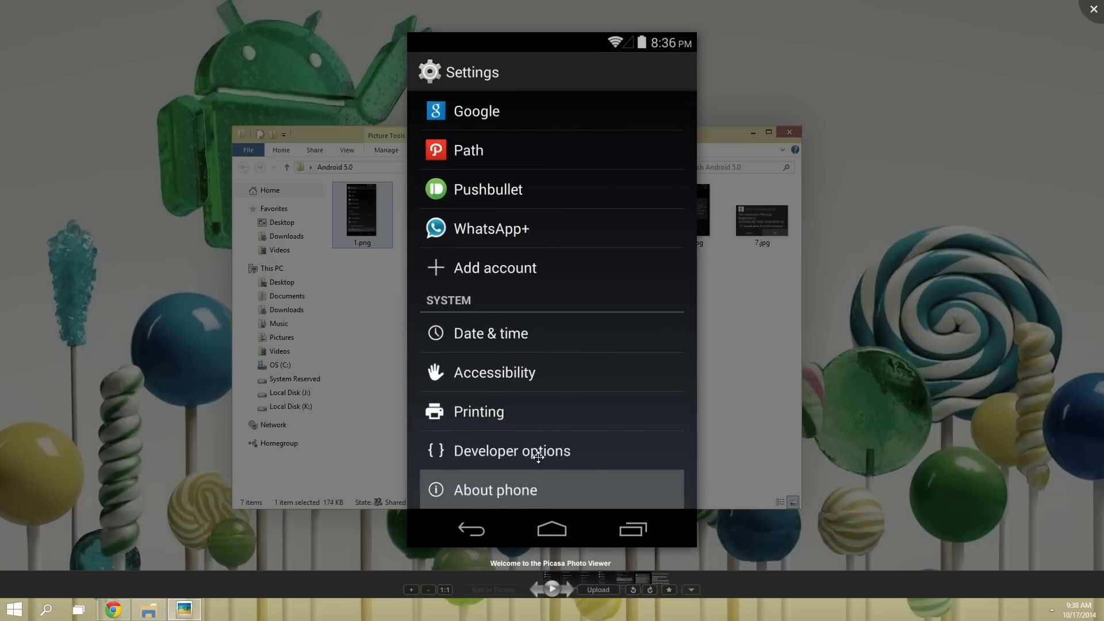
mouse_move(541, 522)
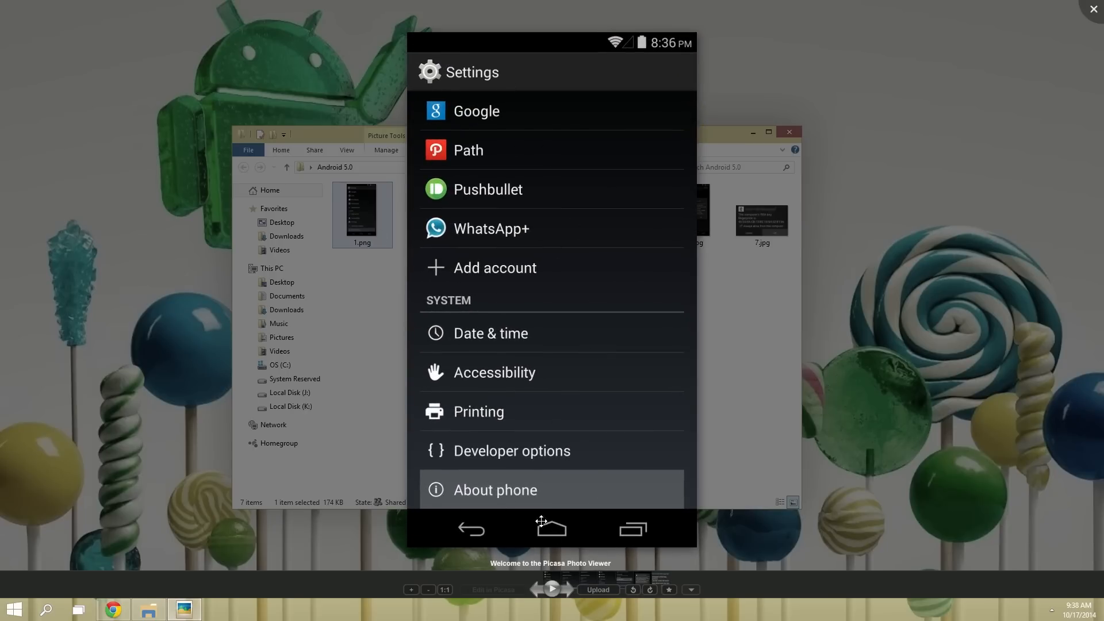
click(495, 490)
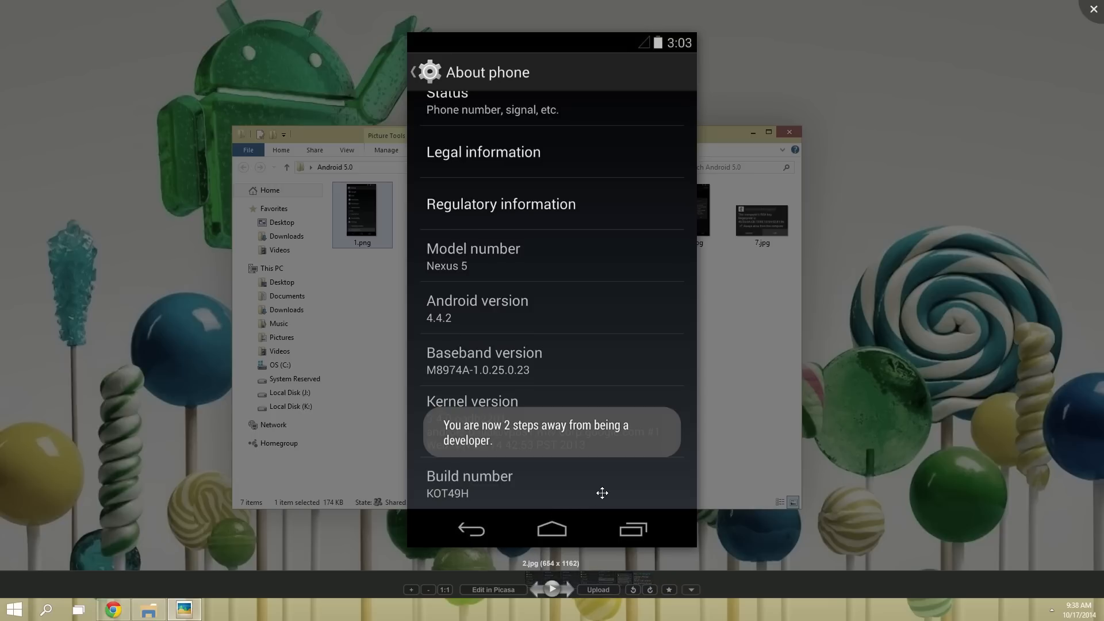
mouse_move(479, 466)
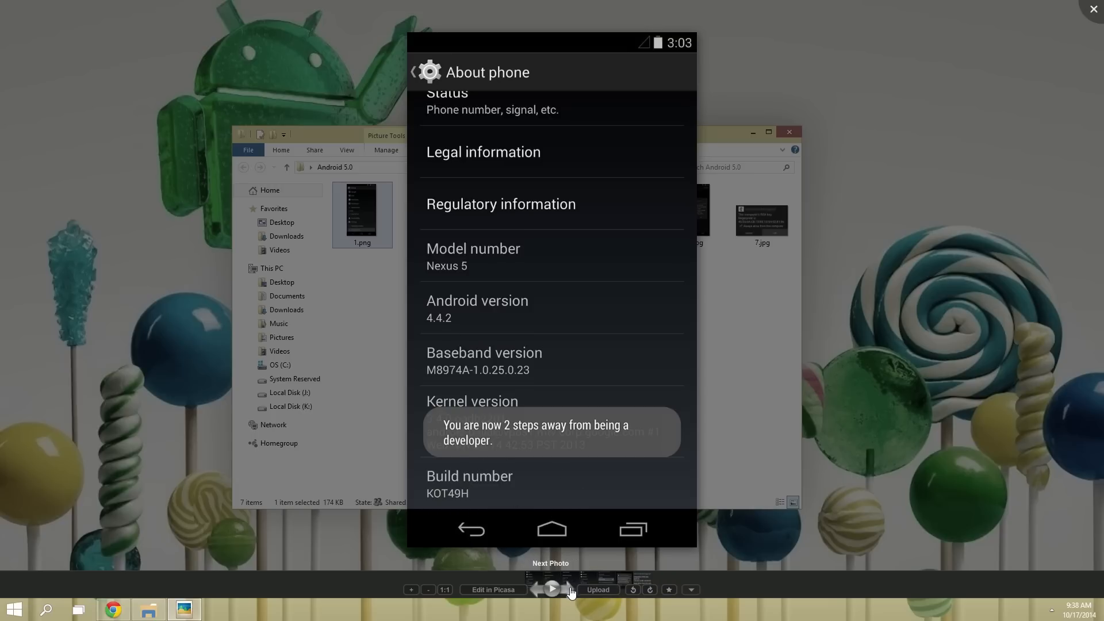
click(469, 485)
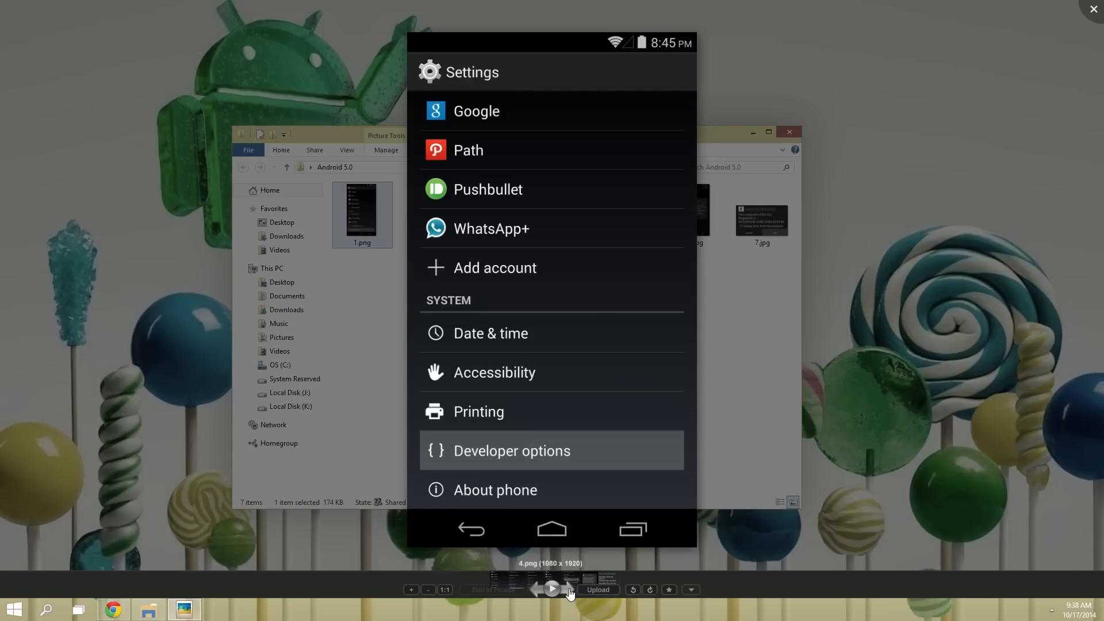
mouse_move(550, 438)
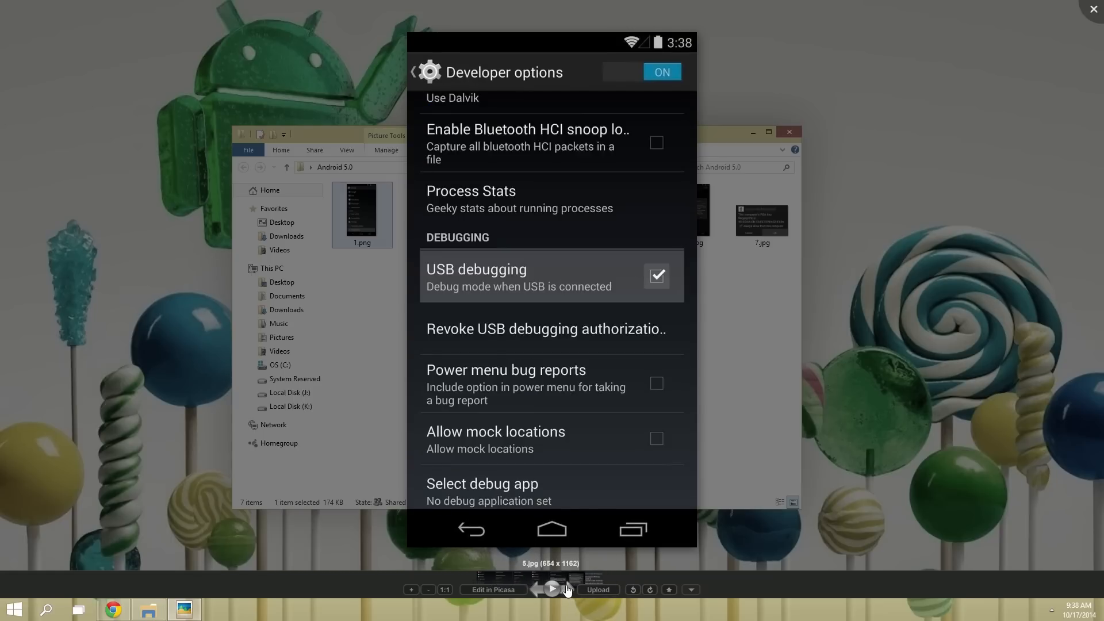
mouse_move(646, 259)
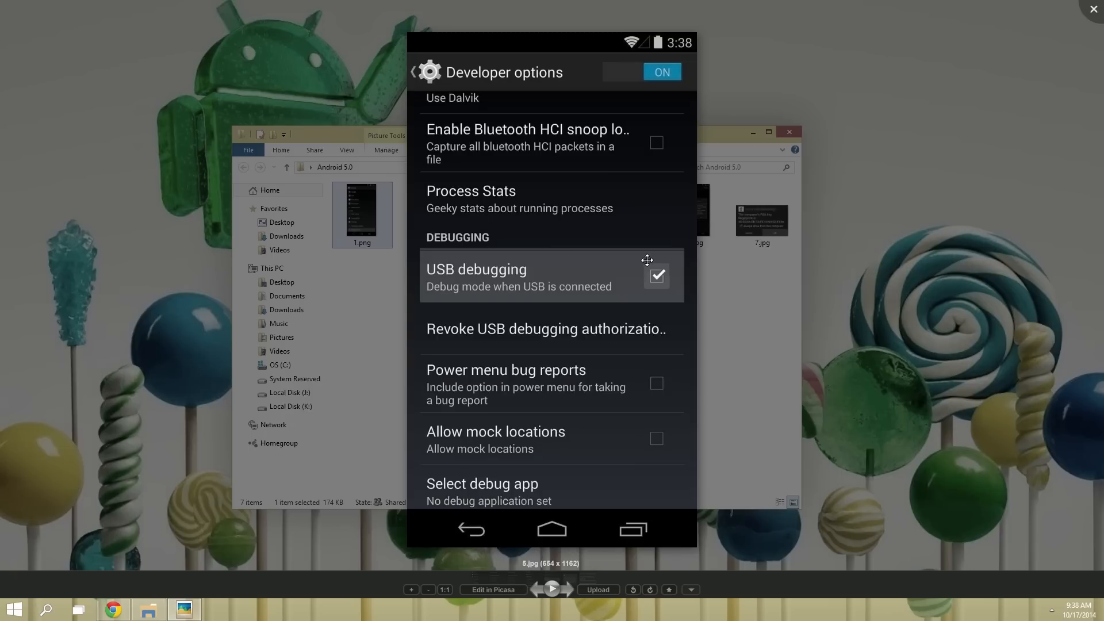
Step: Advance to the 6.jpg screenshot showing the Allow USB debugging prompt
click(655, 276)
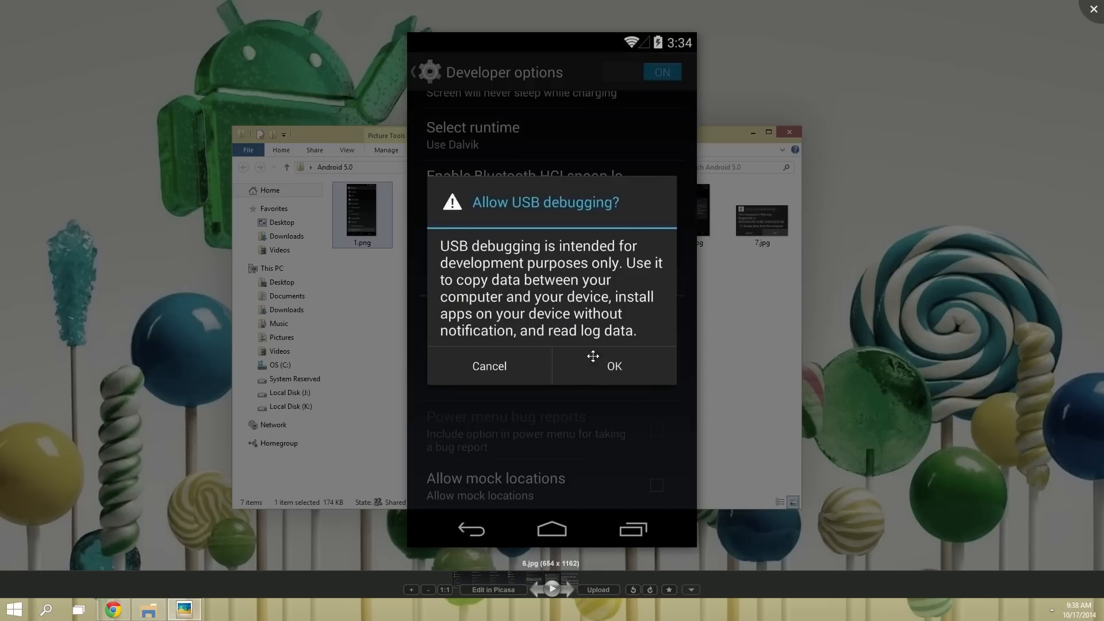
mouse_move(569, 589)
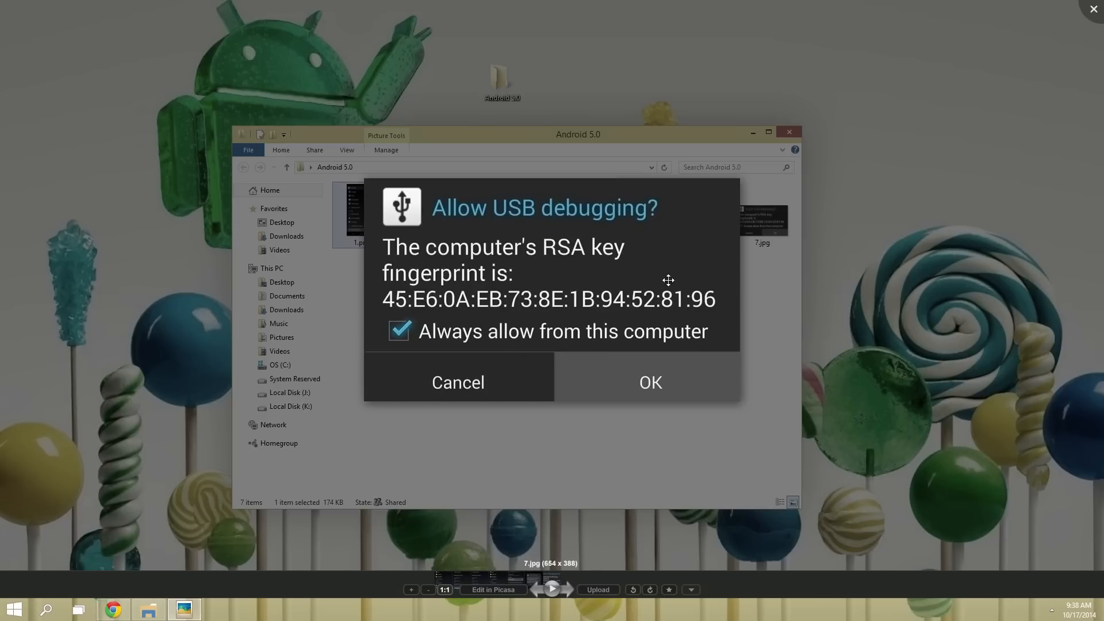
mouse_move(655, 326)
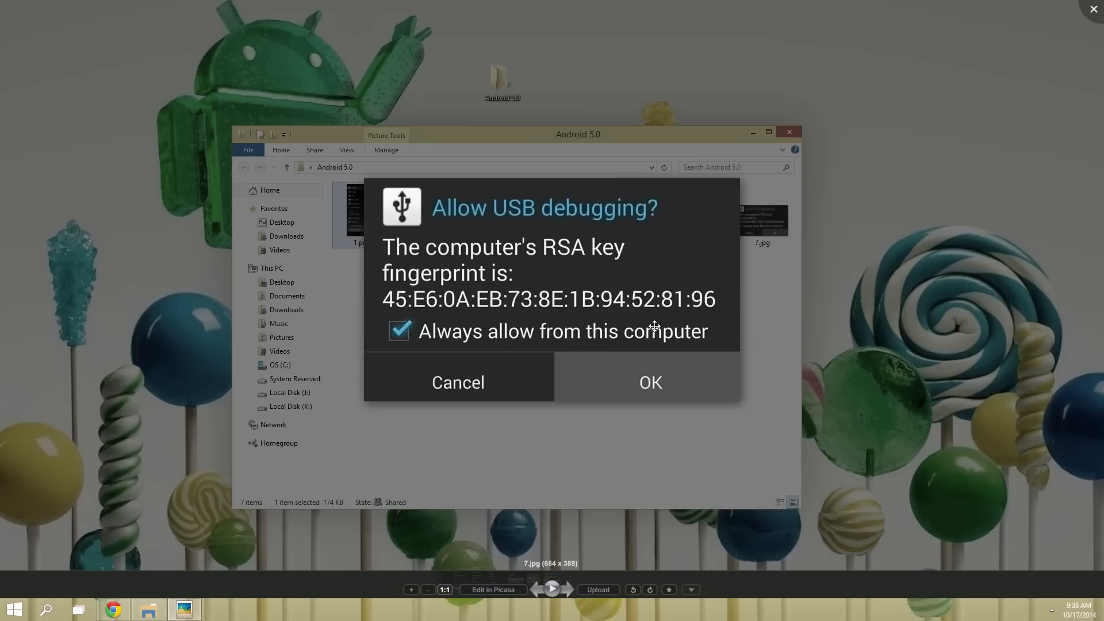
mouse_move(752, 376)
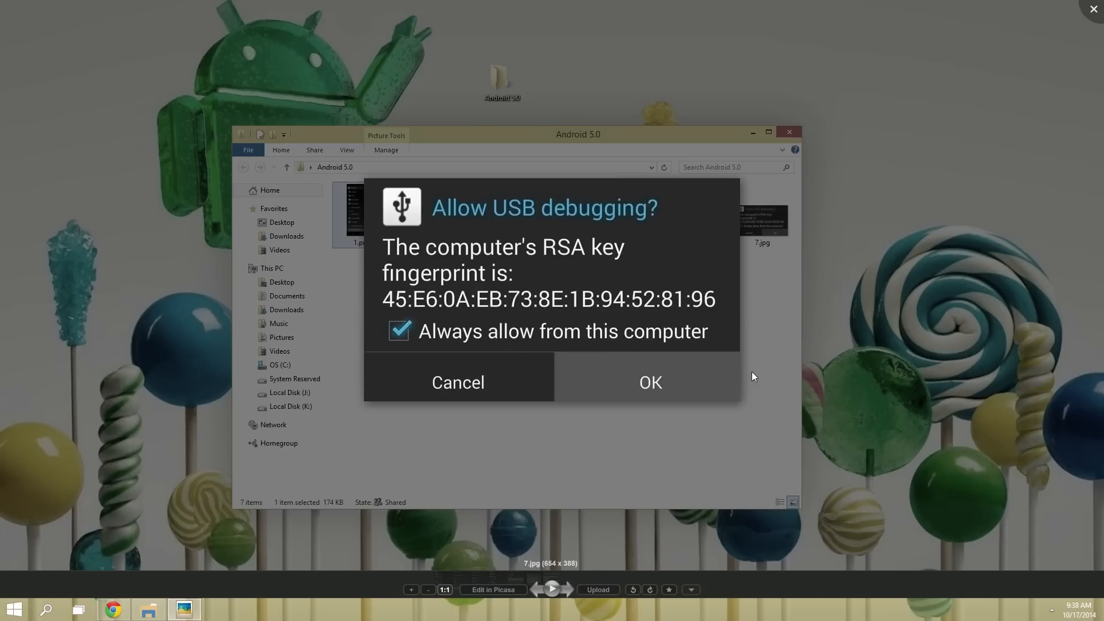
mouse_move(752, 375)
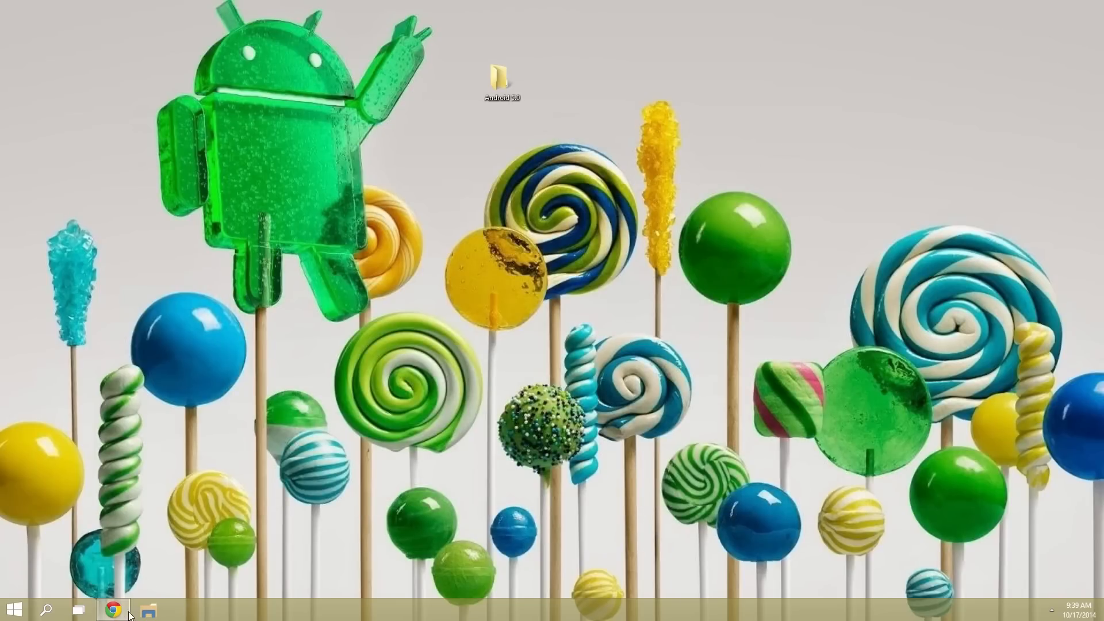
Step: Choose the hammerhead-lpx13d-preview-f7596f51.tgz Nexus 5 image from the developer page's download table
click(111, 609)
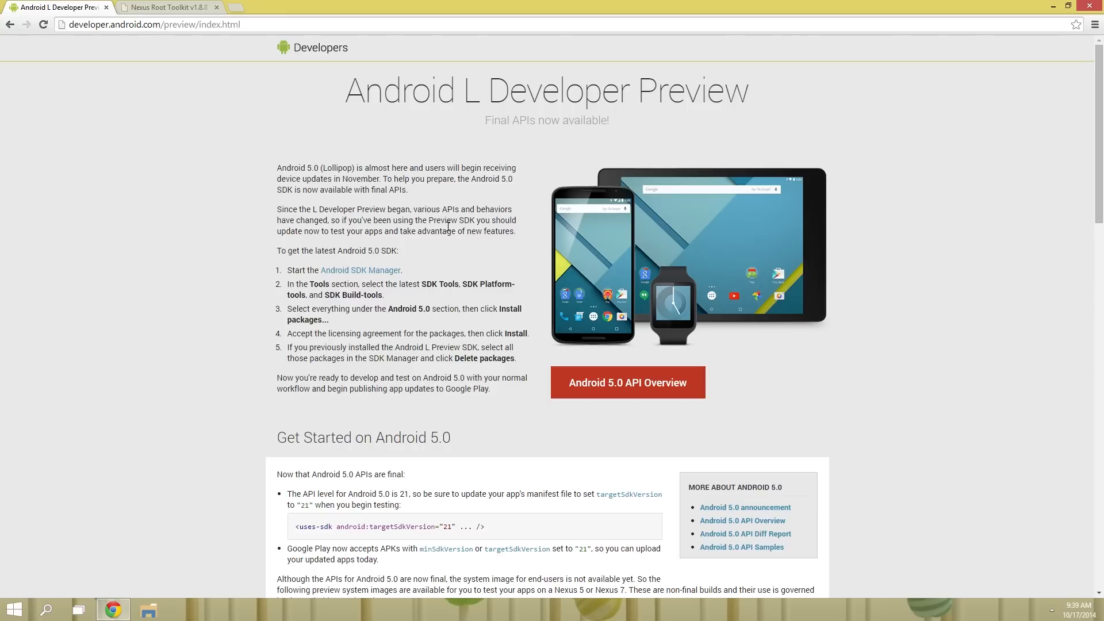
scroll(down, 3)
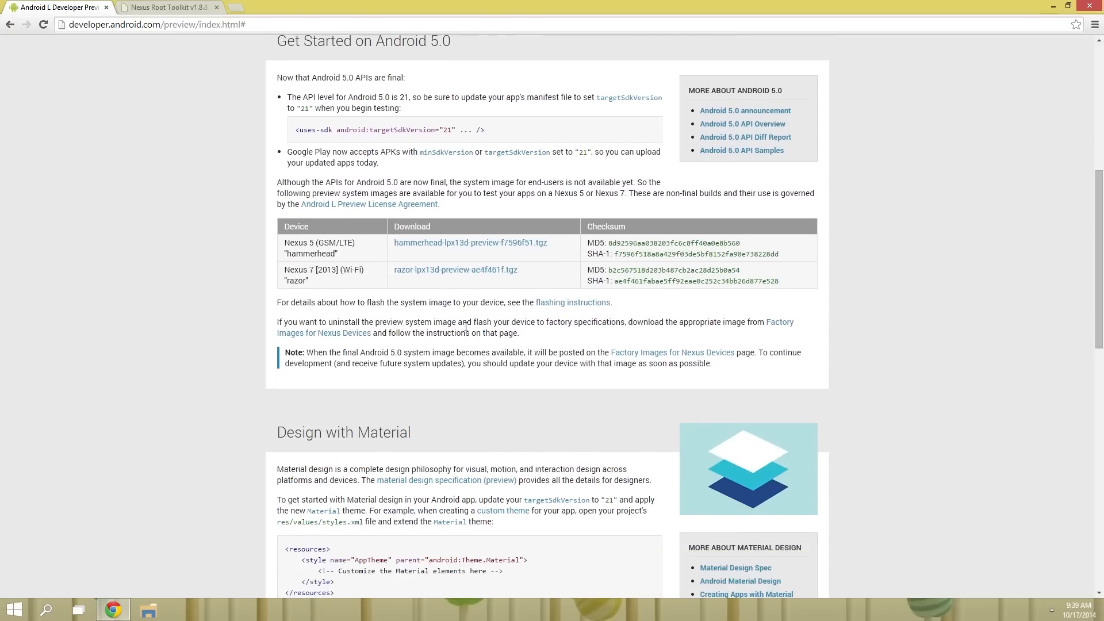
mouse_move(348, 189)
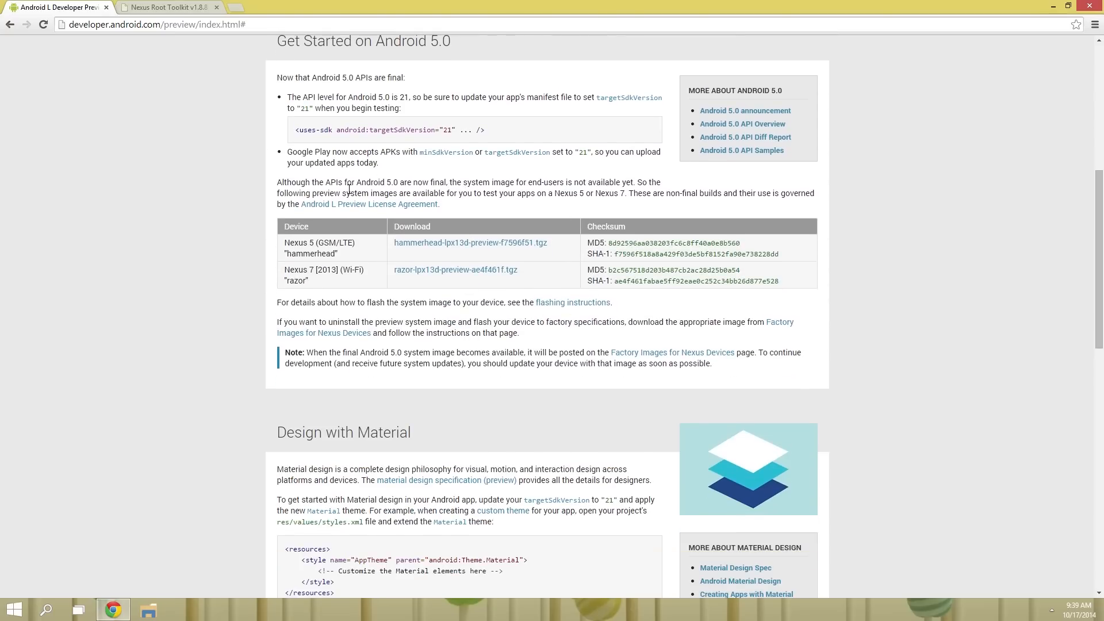
mouse_move(470, 243)
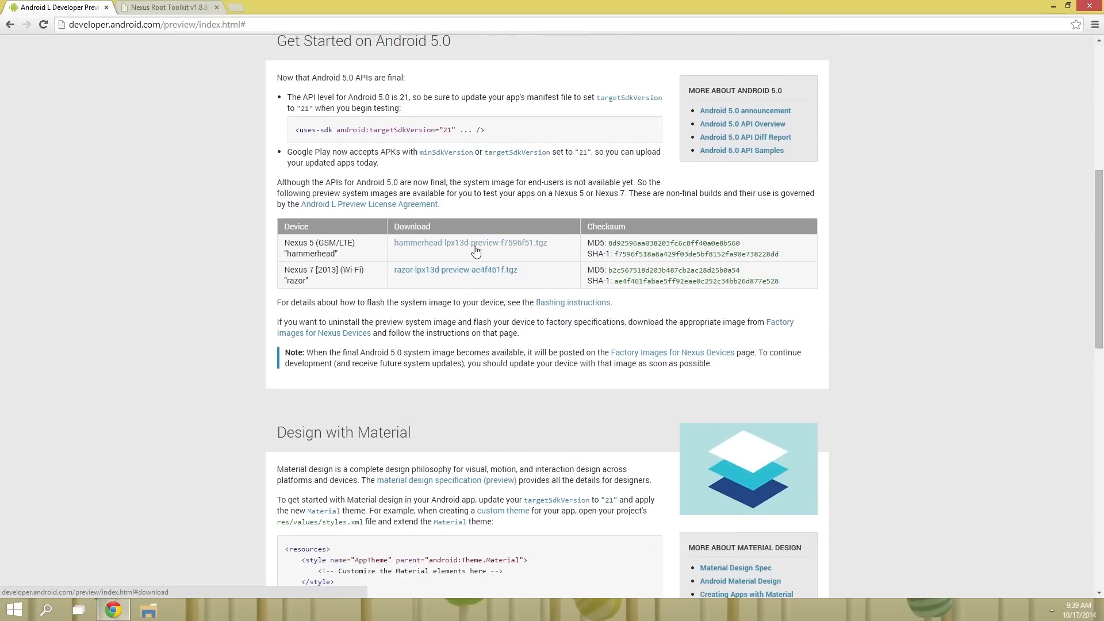
click(470, 242)
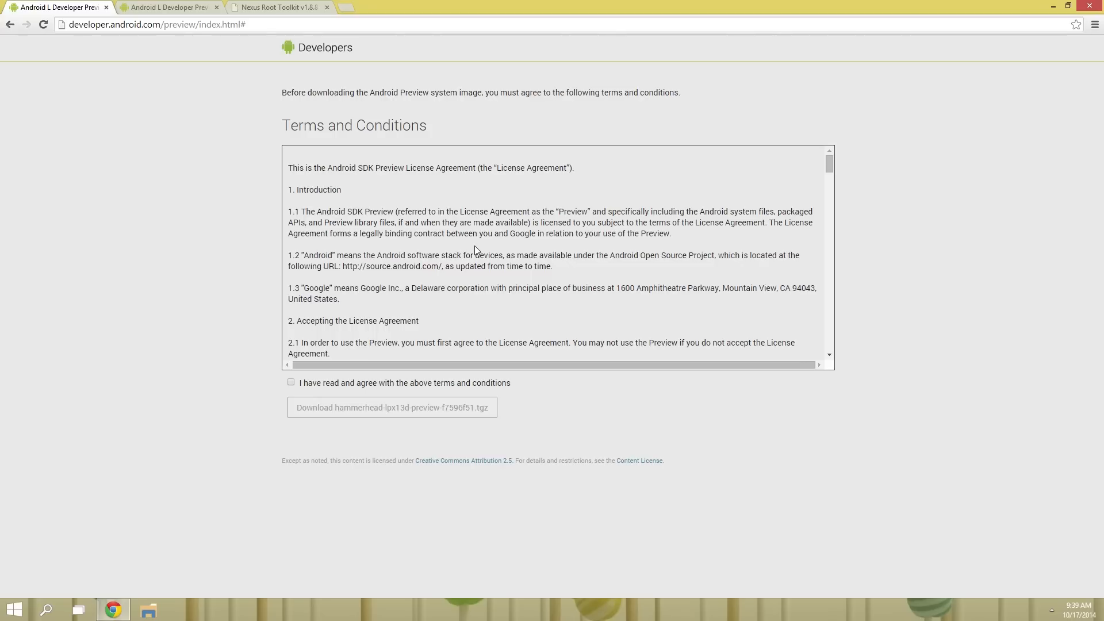
Step: Accept the preview license to start the hammerhead image download and select its MD5 checksum
click(291, 382)
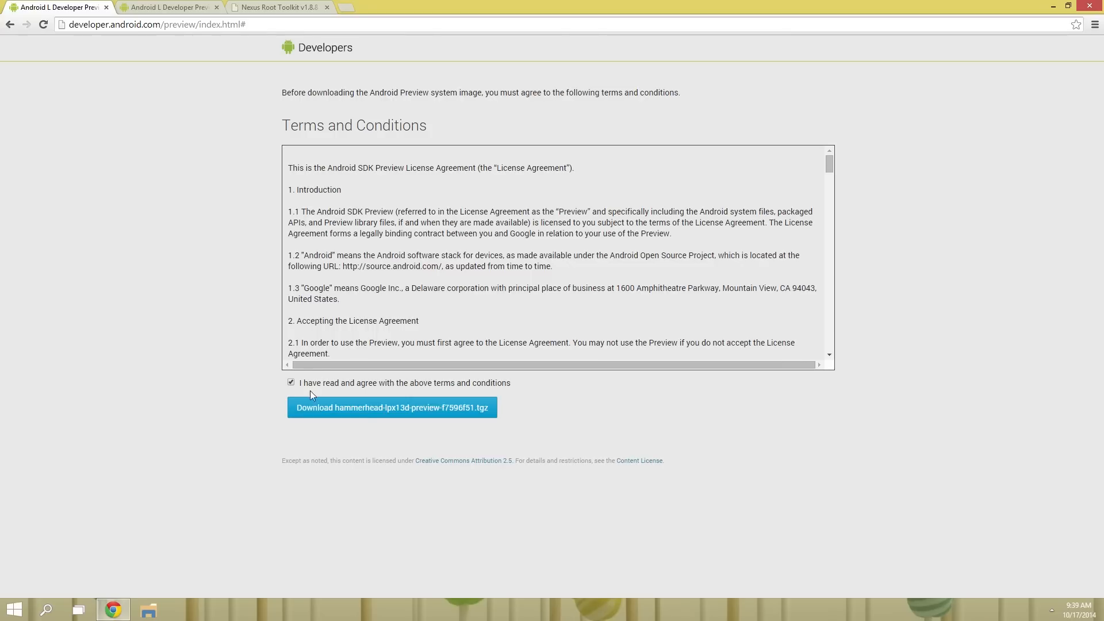
click(392, 407)
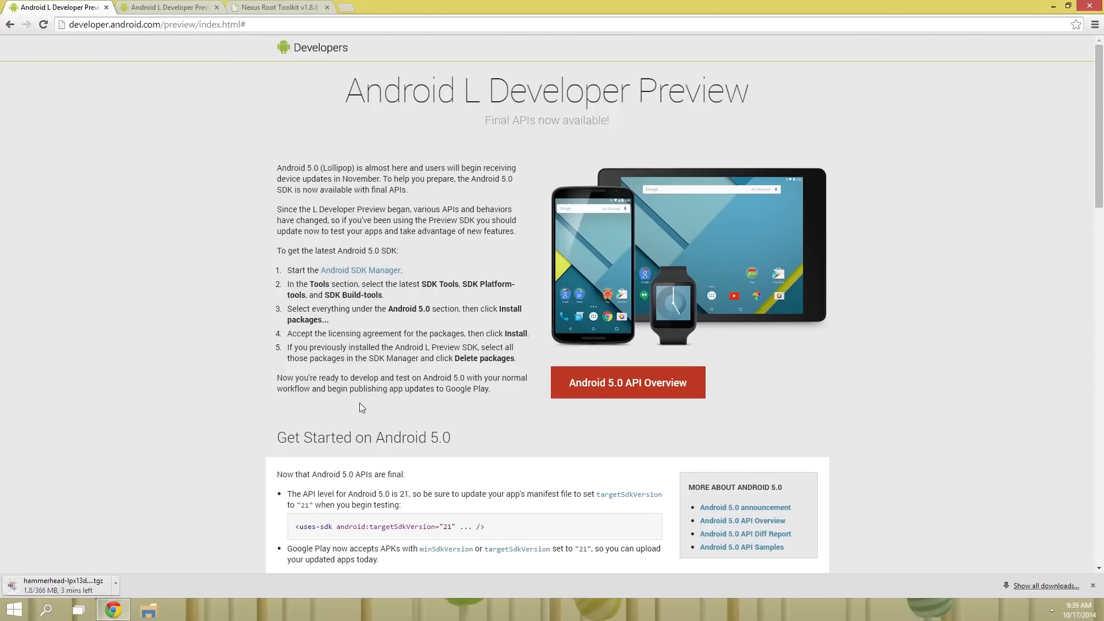
scroll(down, 3)
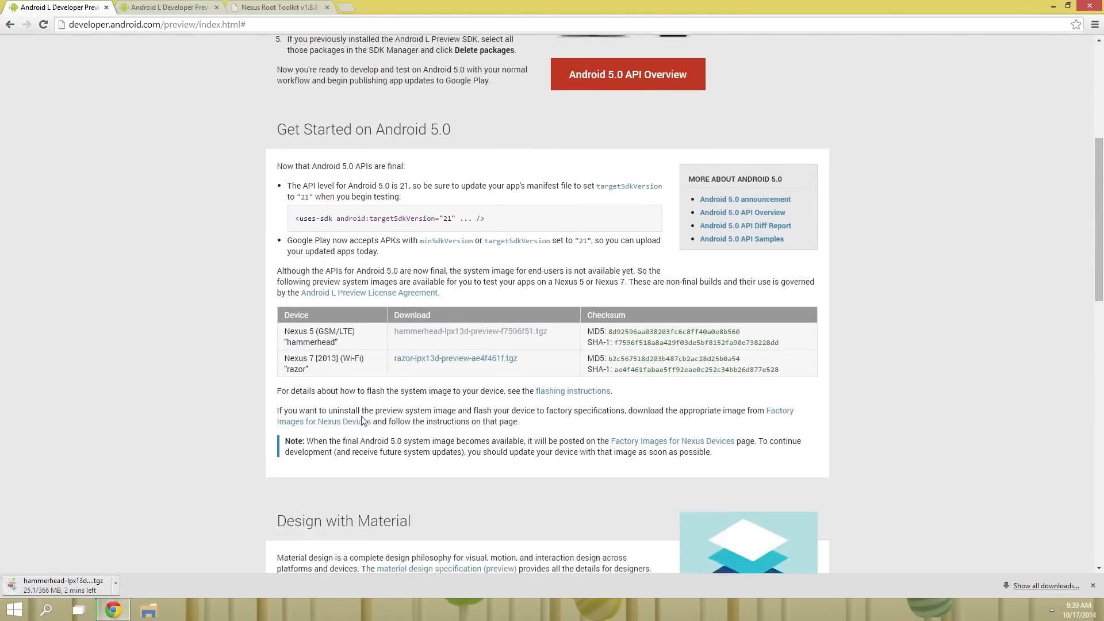
scroll(down, 3)
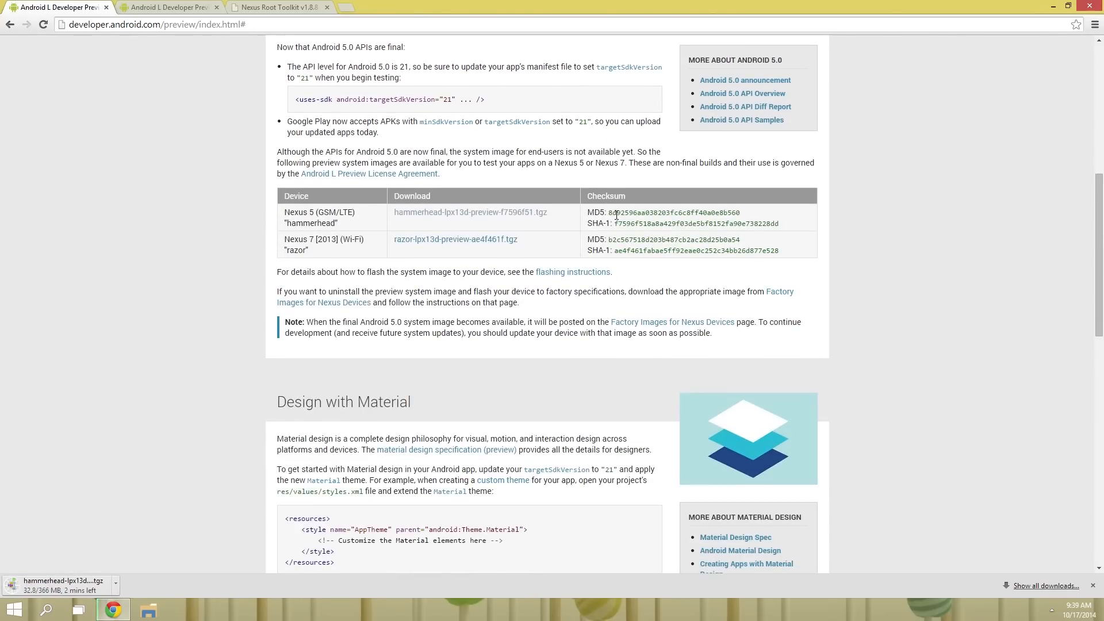
double_click(658, 212)
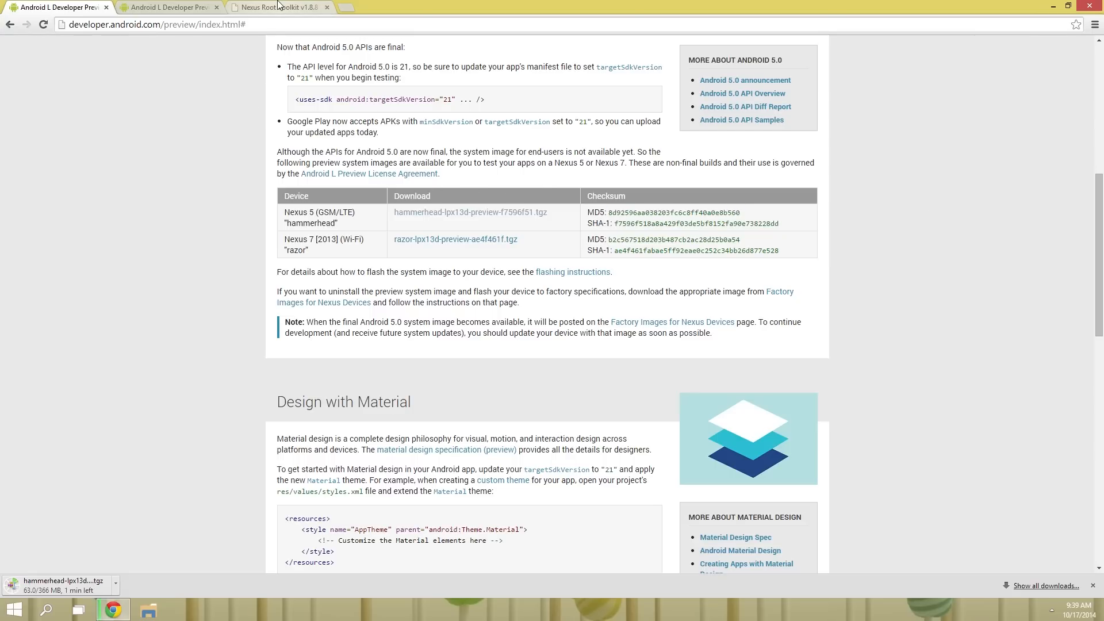
Step: Download NRT_v1.8.8.sfx.exe from the WugFresh page's Direct Link
click(279, 7)
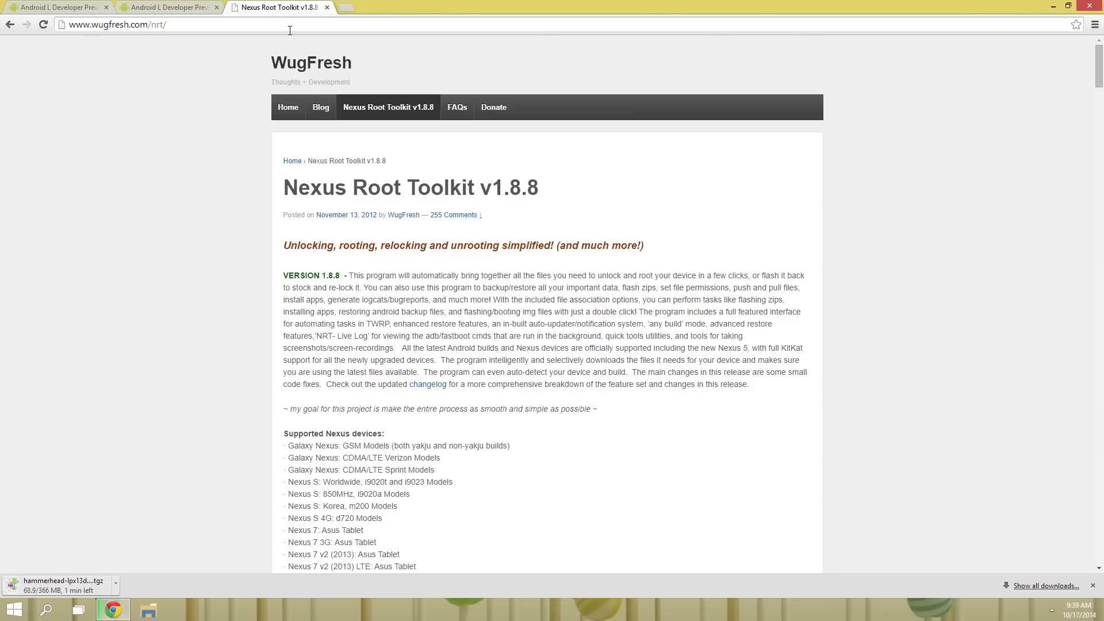
mouse_move(543, 182)
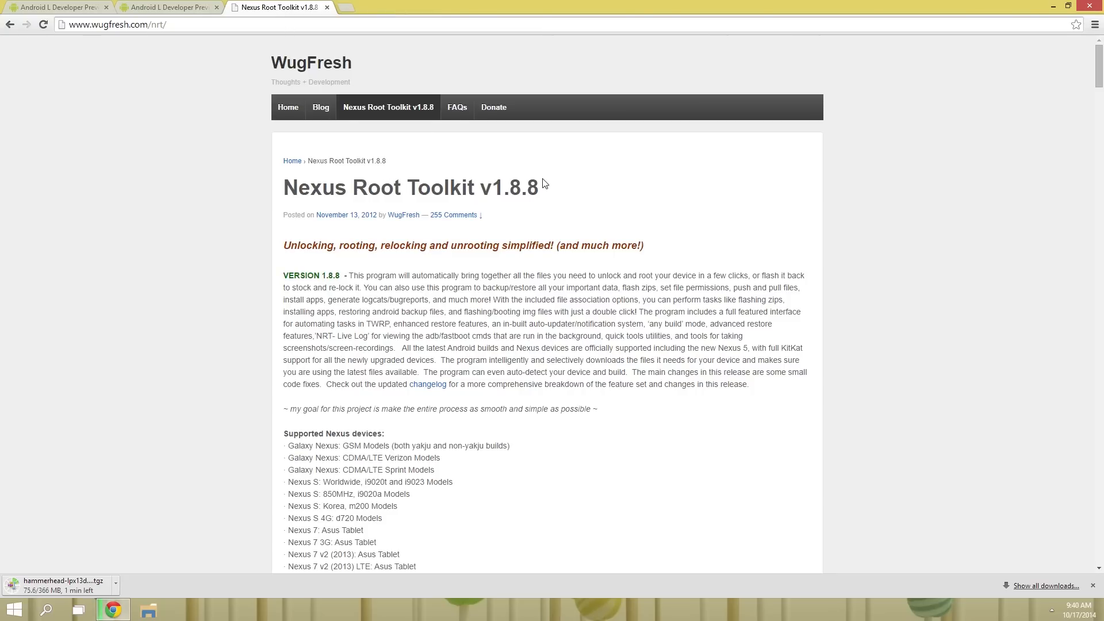
mouse_move(196, 234)
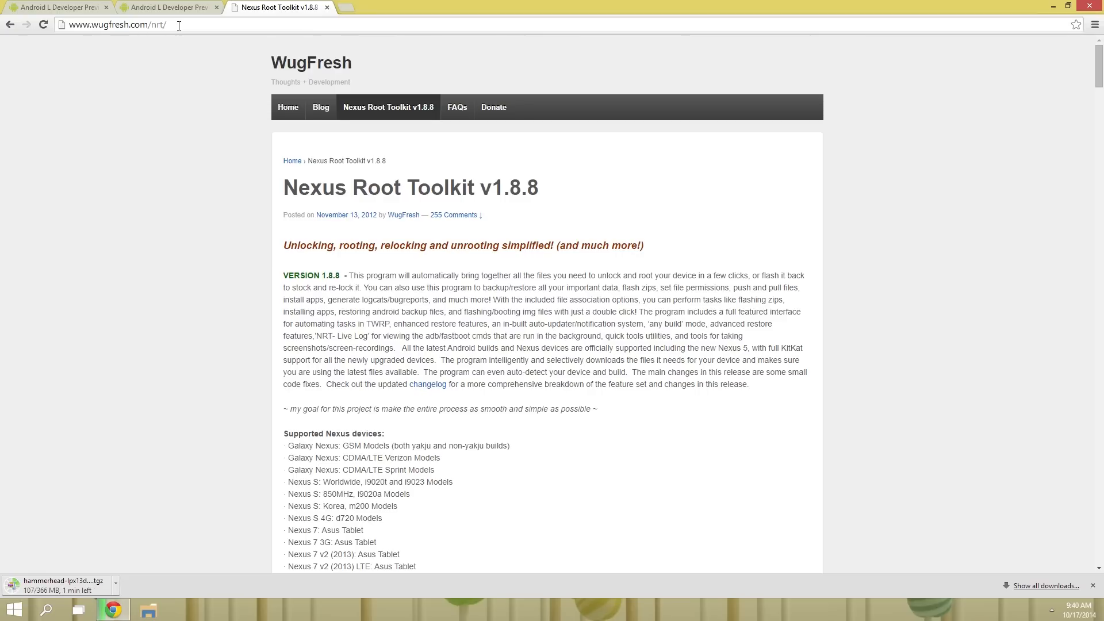
mouse_move(451, 334)
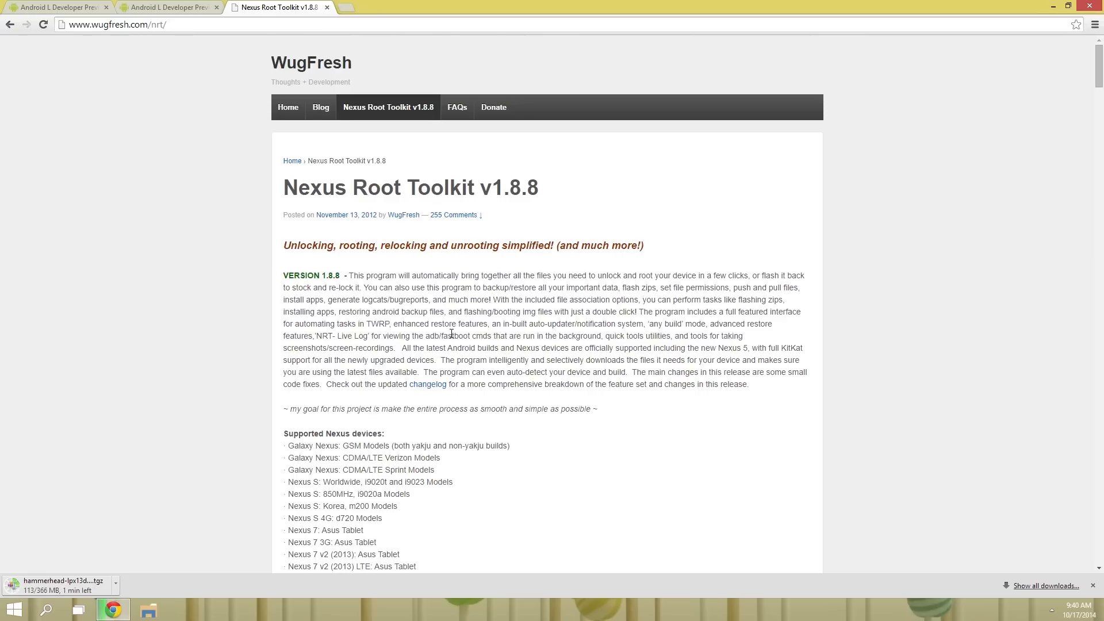
scroll(down, 3)
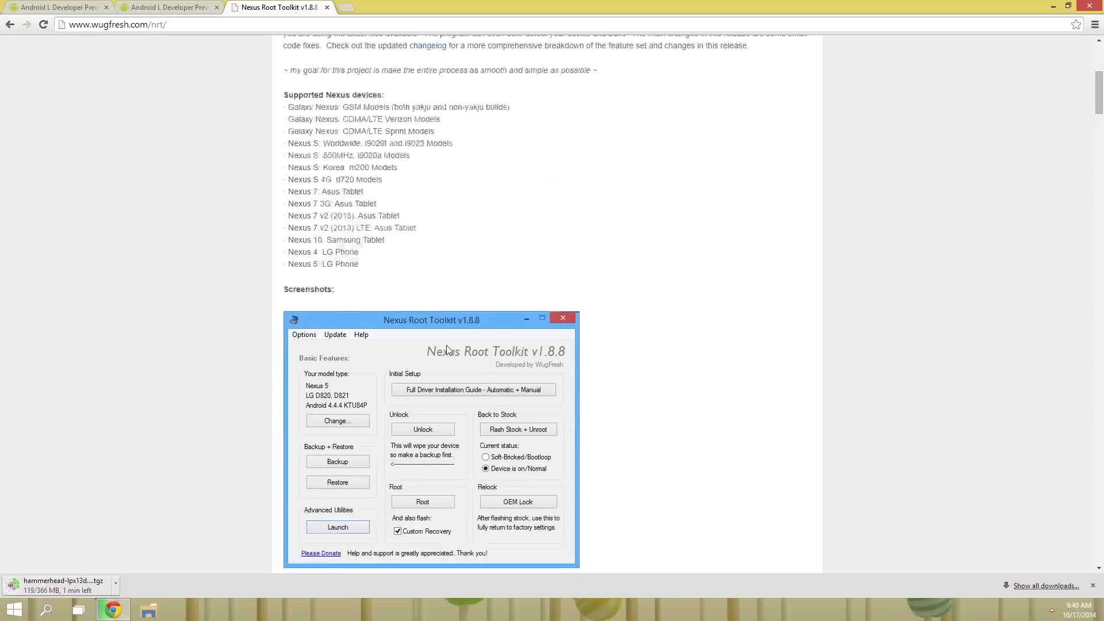
scroll(down, 3)
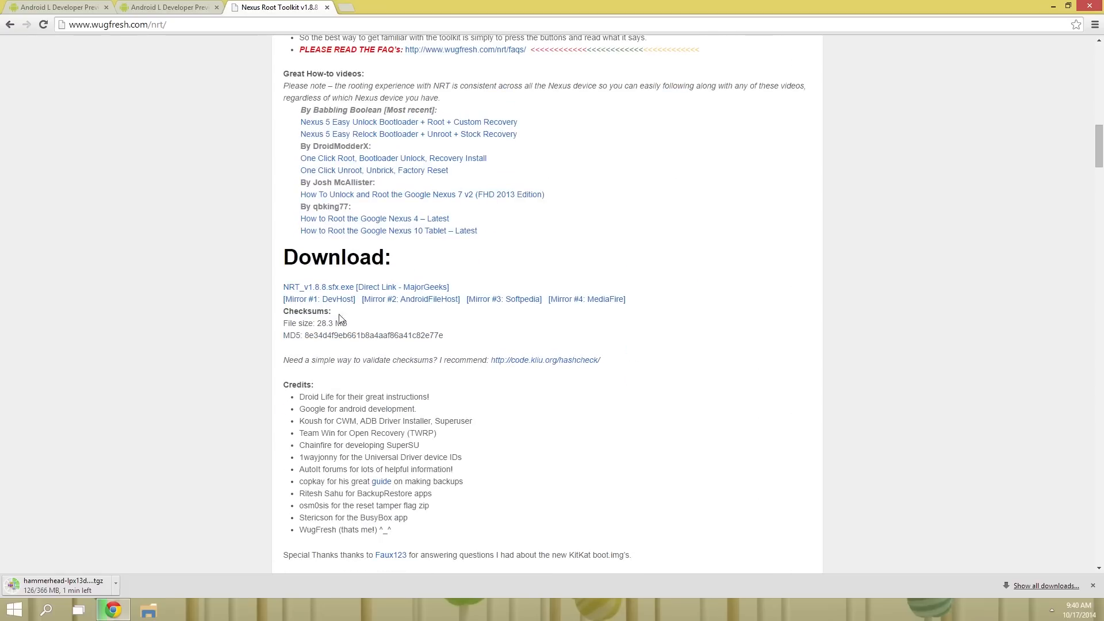
mouse_move(334, 290)
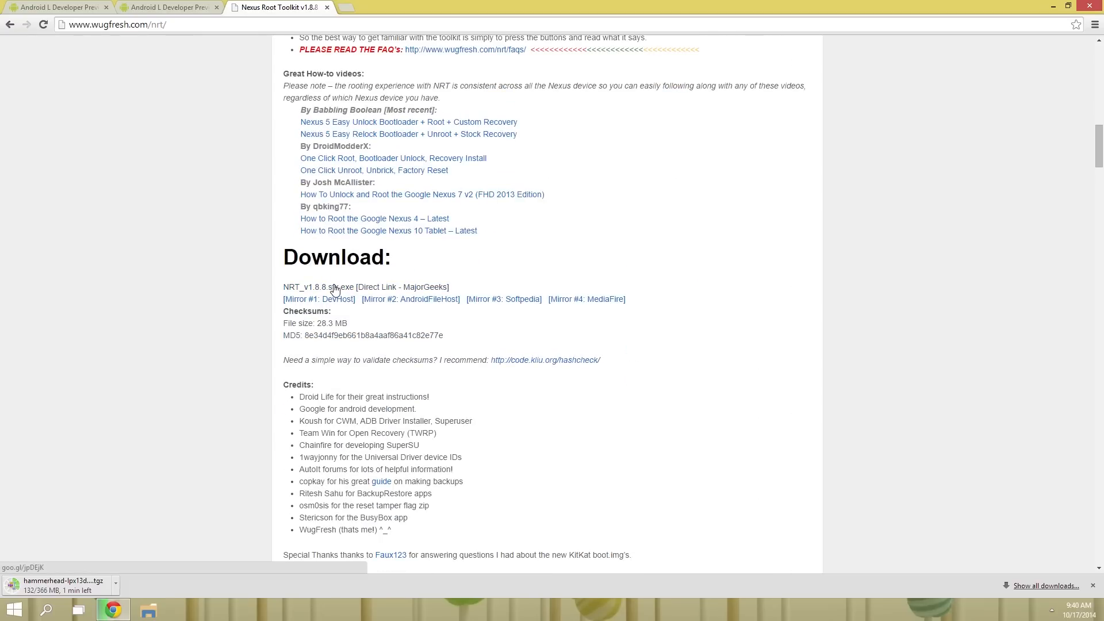
click(366, 287)
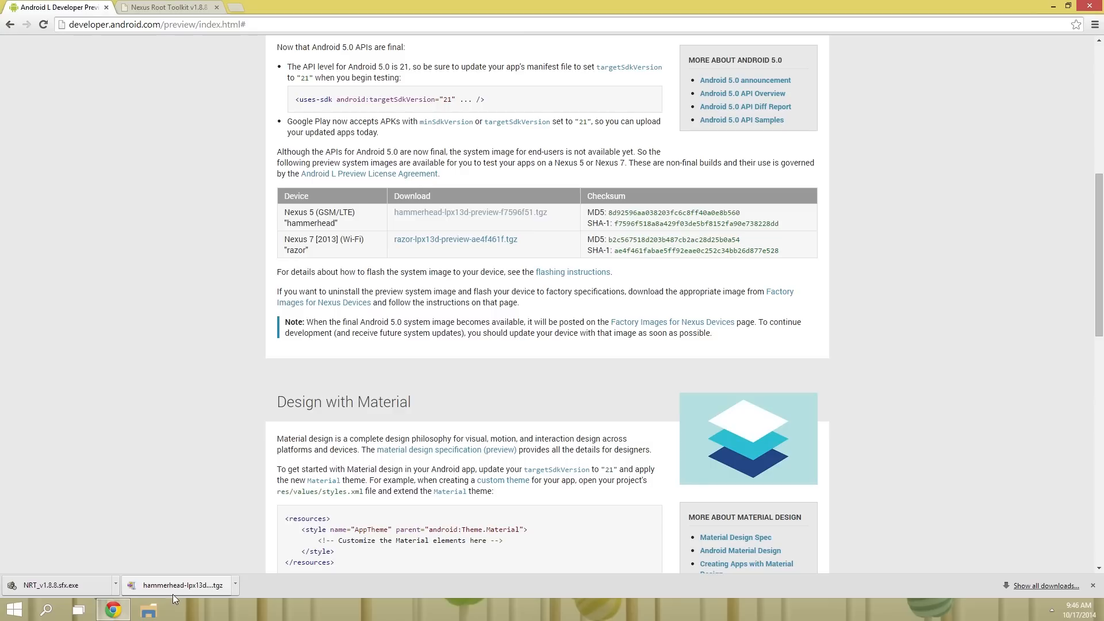
mouse_move(88, 553)
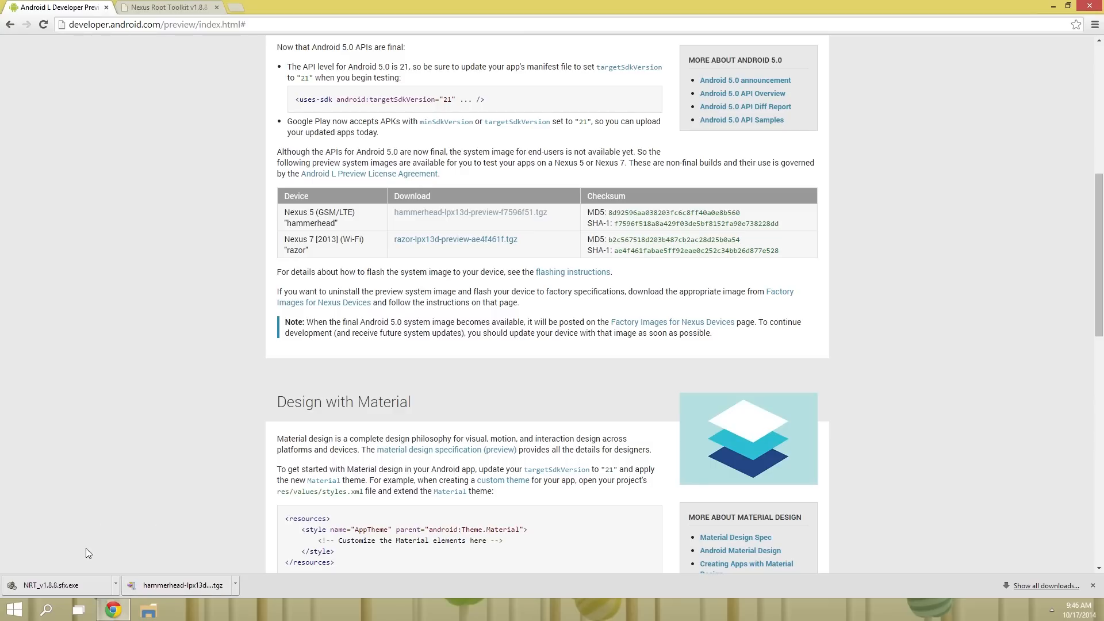
mouse_move(70, 577)
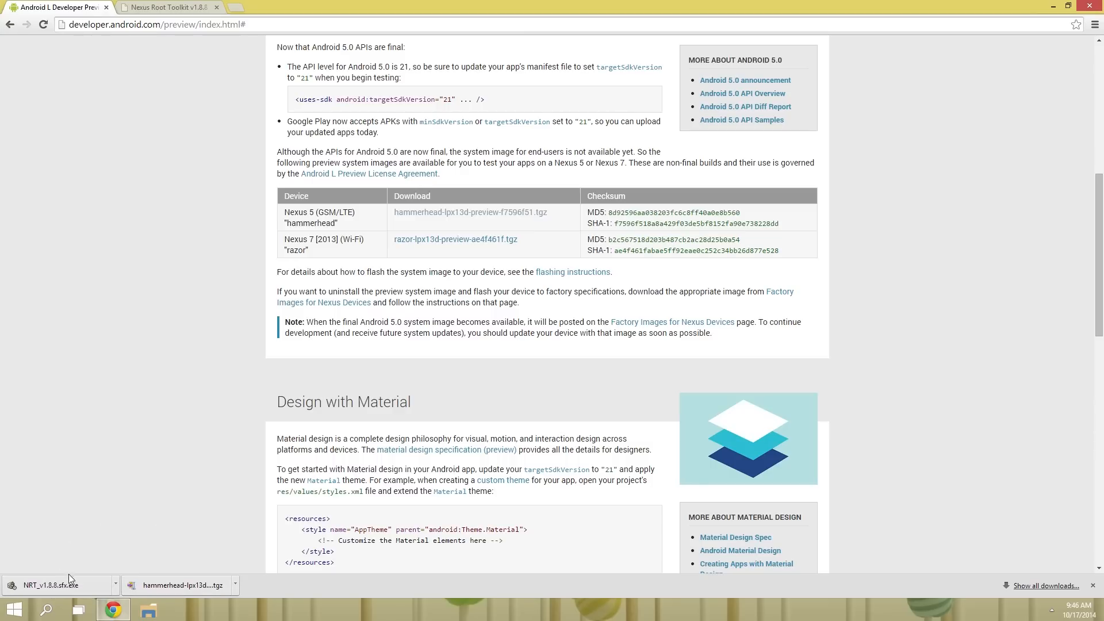
Step: Run the downloaded NRT_v1.8.8.sfx.exe despite the unverified-publisher warning
click(50, 585)
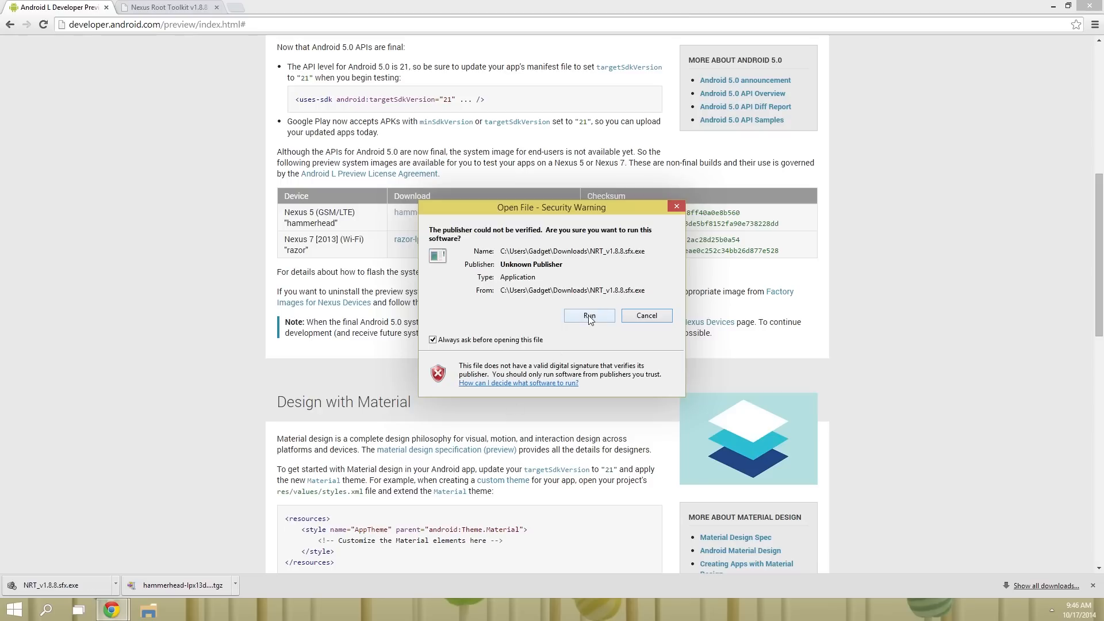
click(589, 315)
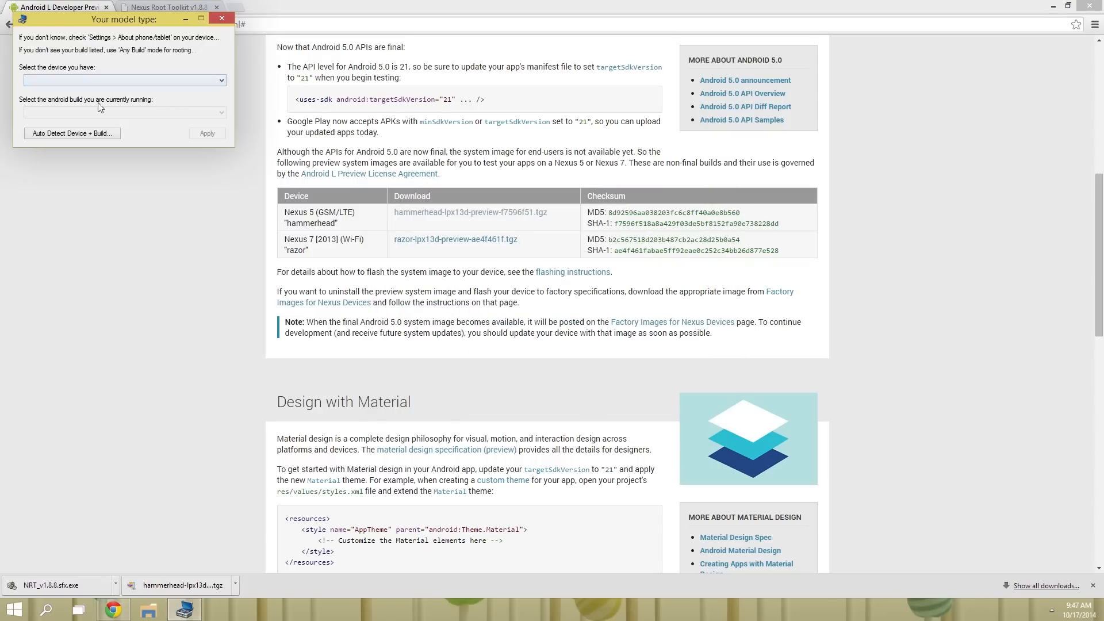
Step: Choose Nexus 5 (LG D820, D821) with Android 4.4.4 build KTU84Q as the model type
click(123, 79)
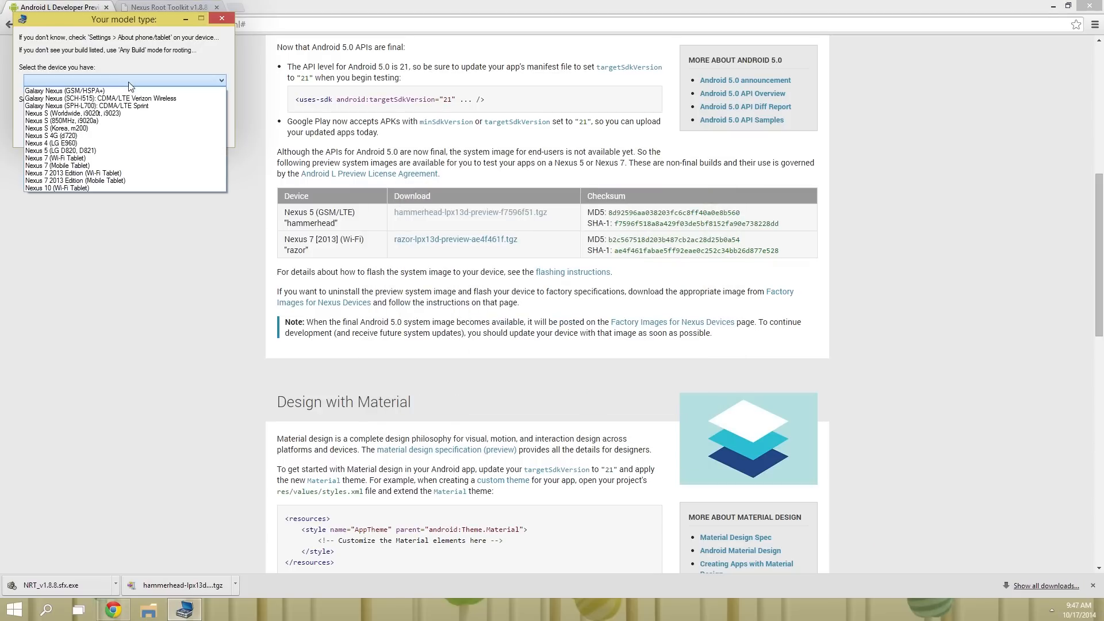
click(61, 150)
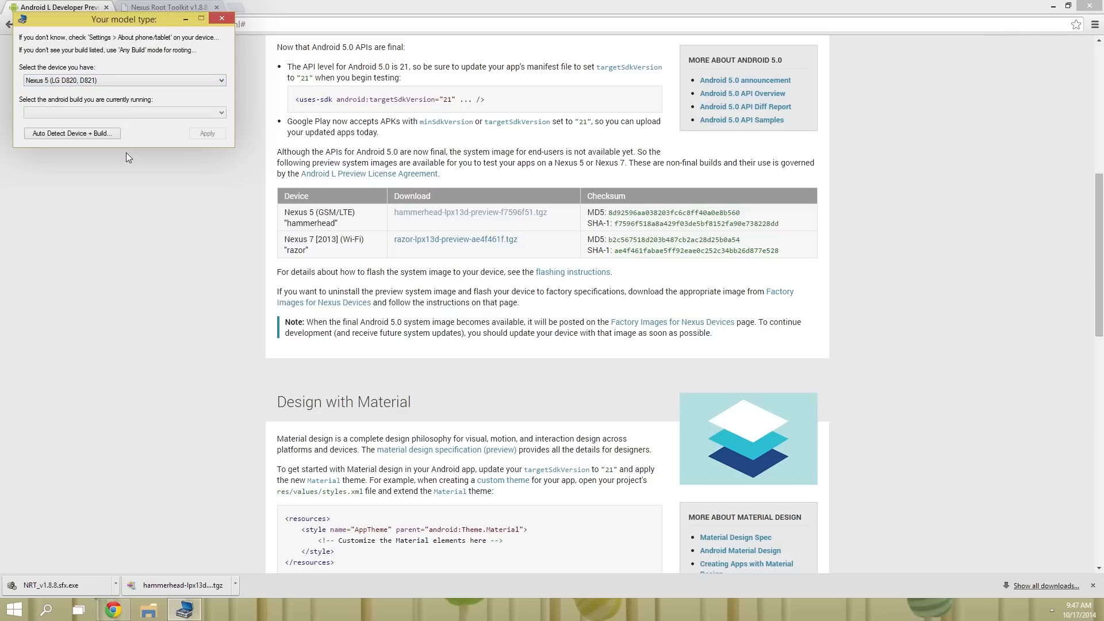
click(123, 112)
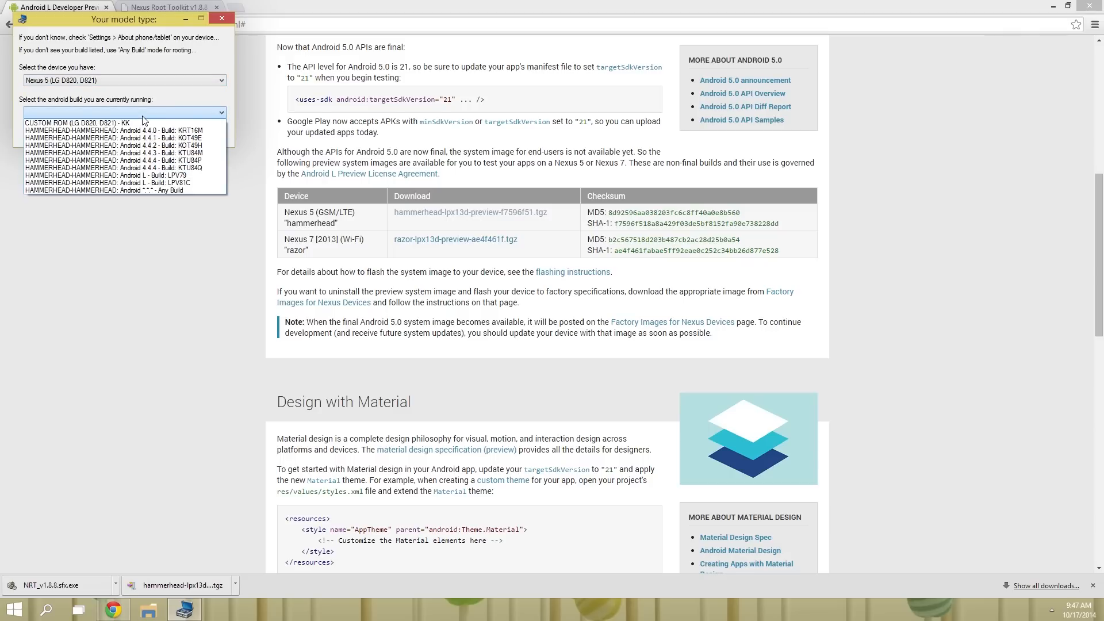
click(121, 167)
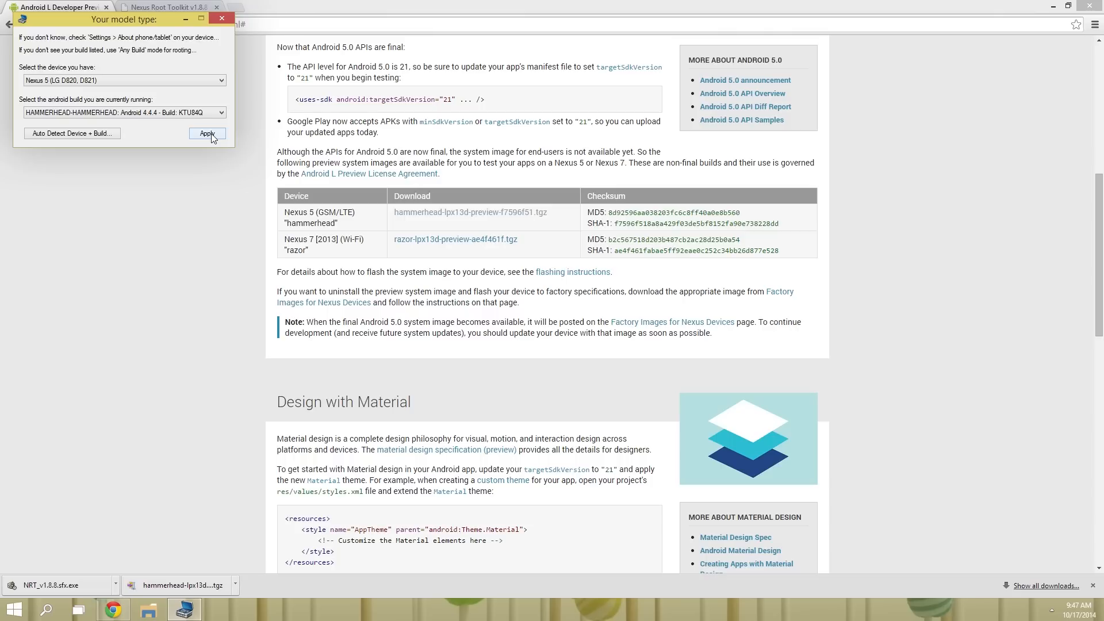
Step: Apply the Nexus 5 KTU84Q model type and dismiss the USB debugging instructions
click(207, 133)
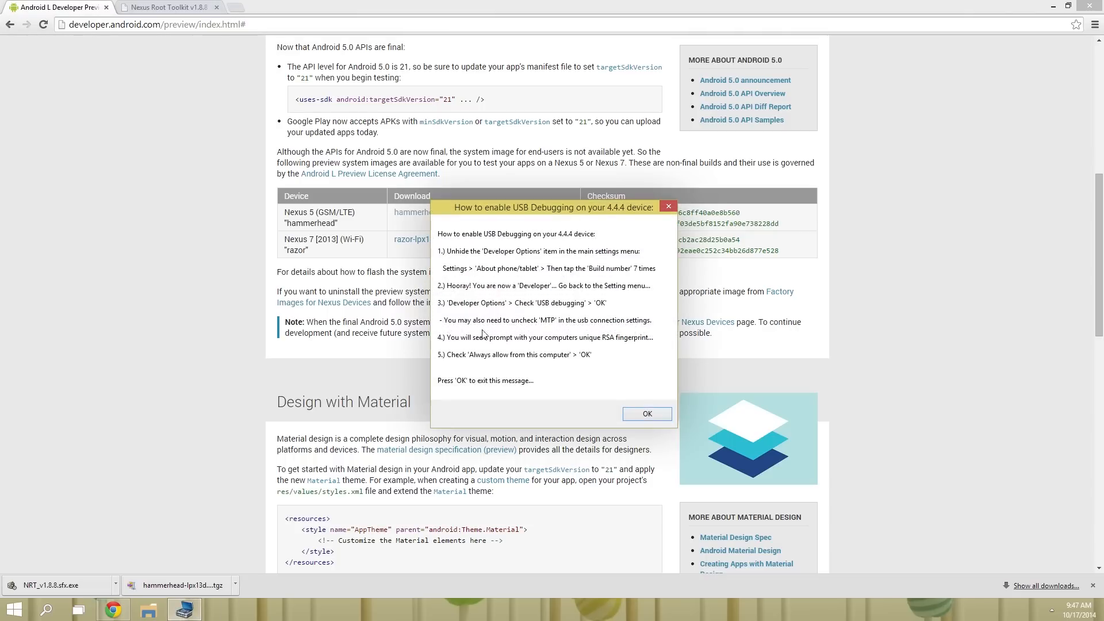
mouse_move(645, 384)
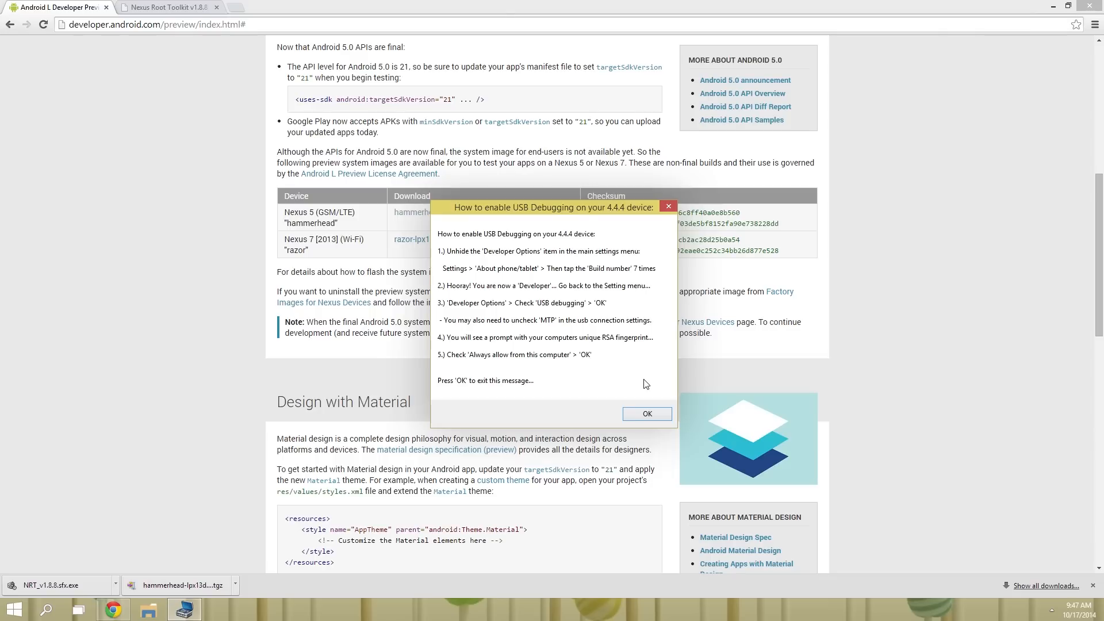
click(645, 413)
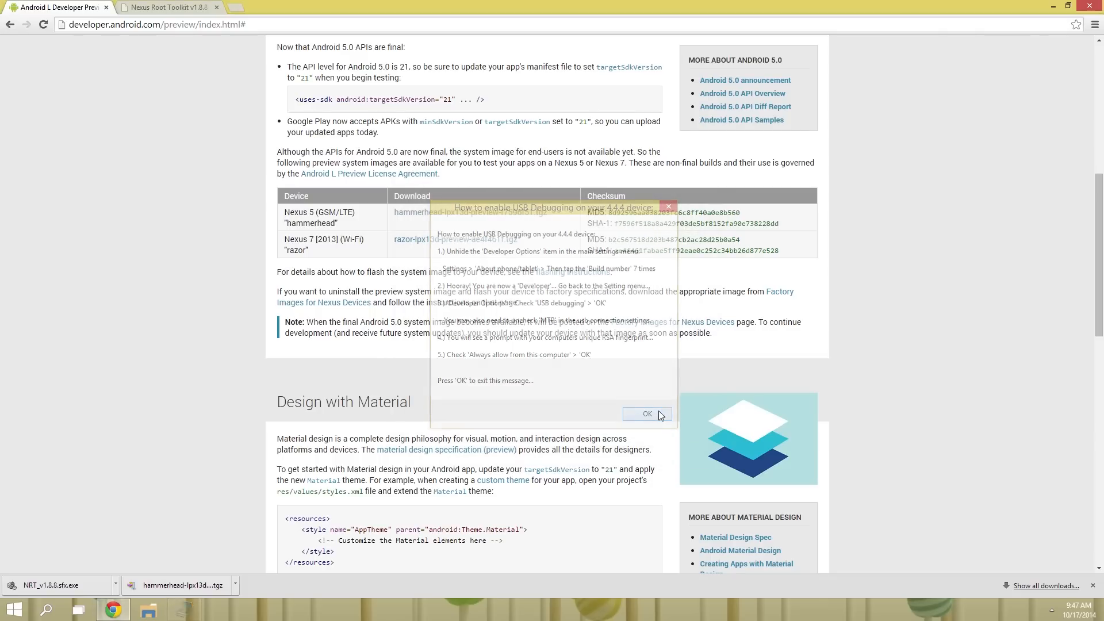
click(645, 413)
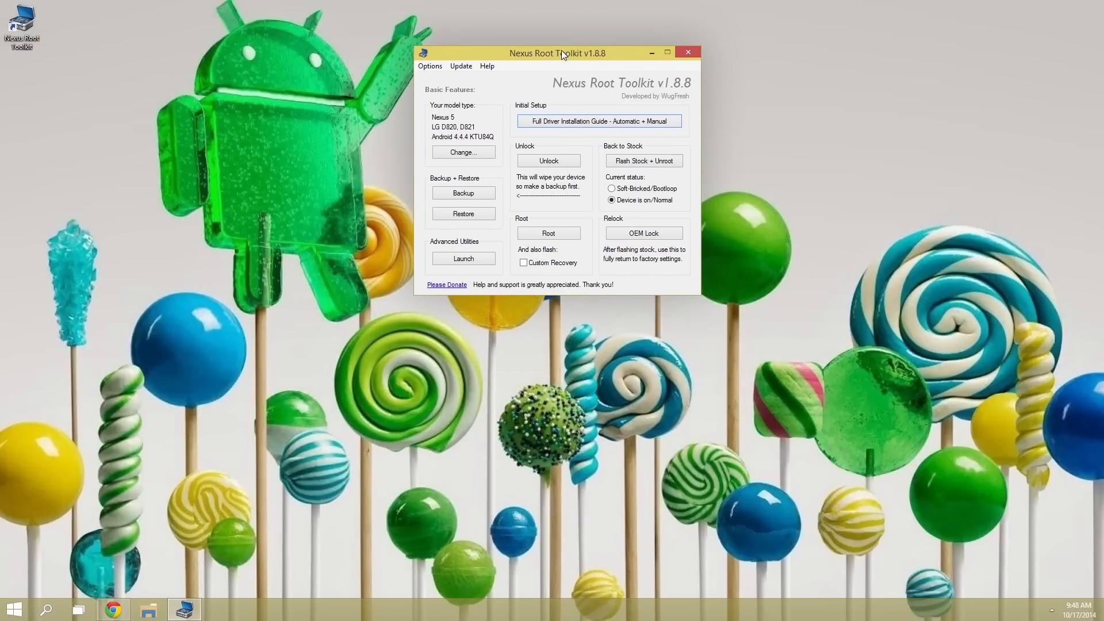
mouse_move(579, 113)
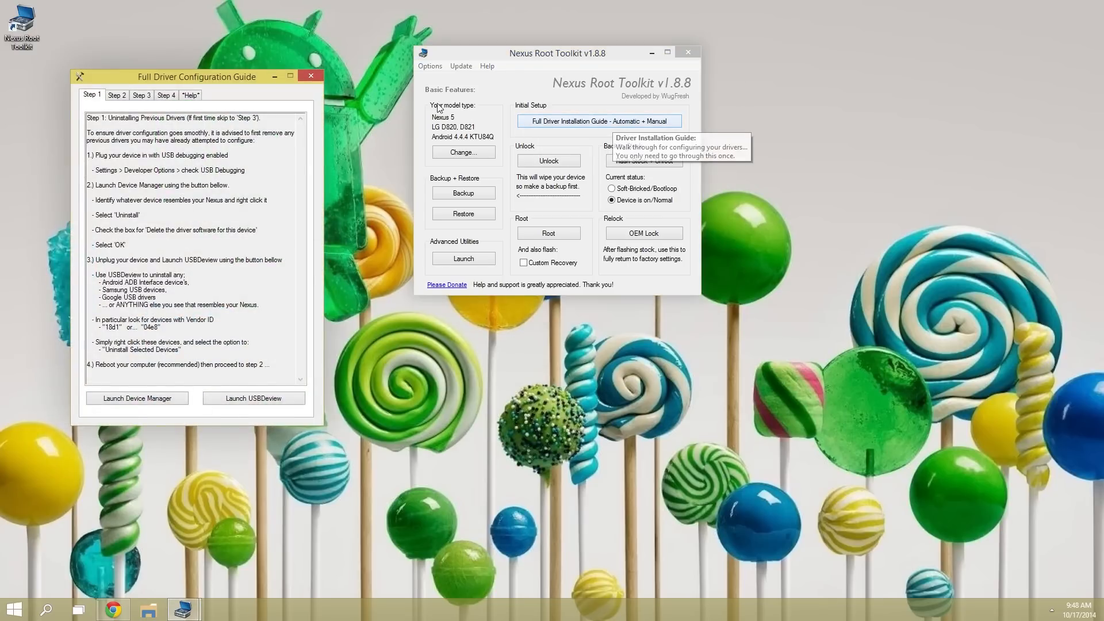
Step: Install the Google ADB/Fastboot driver solution from Step 3 and close the driver guide
click(141, 95)
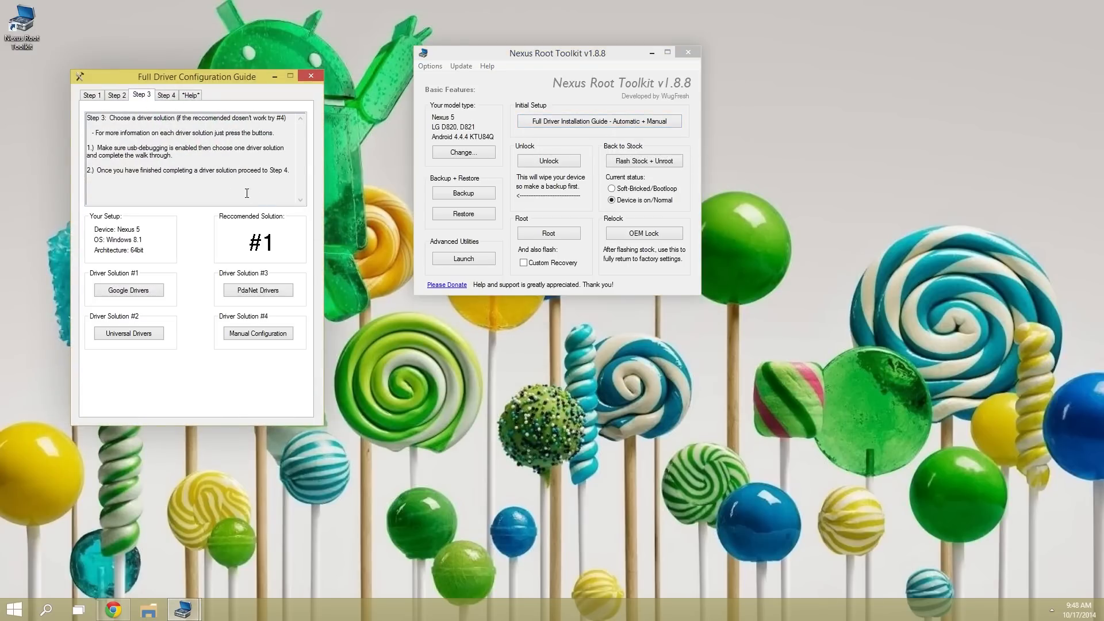
mouse_move(283, 252)
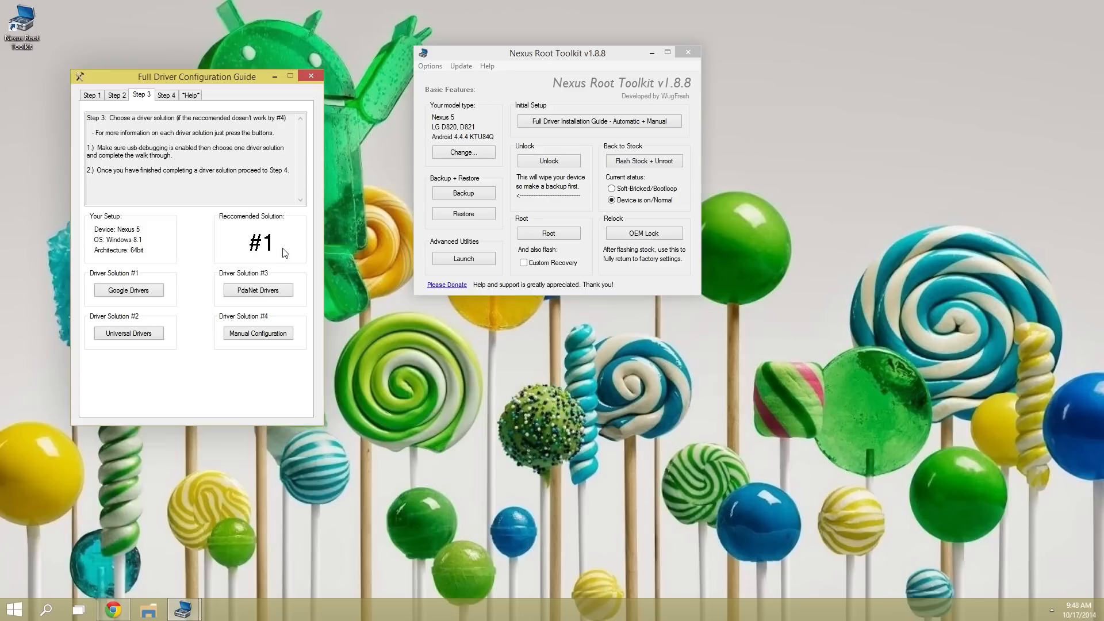
mouse_move(89, 283)
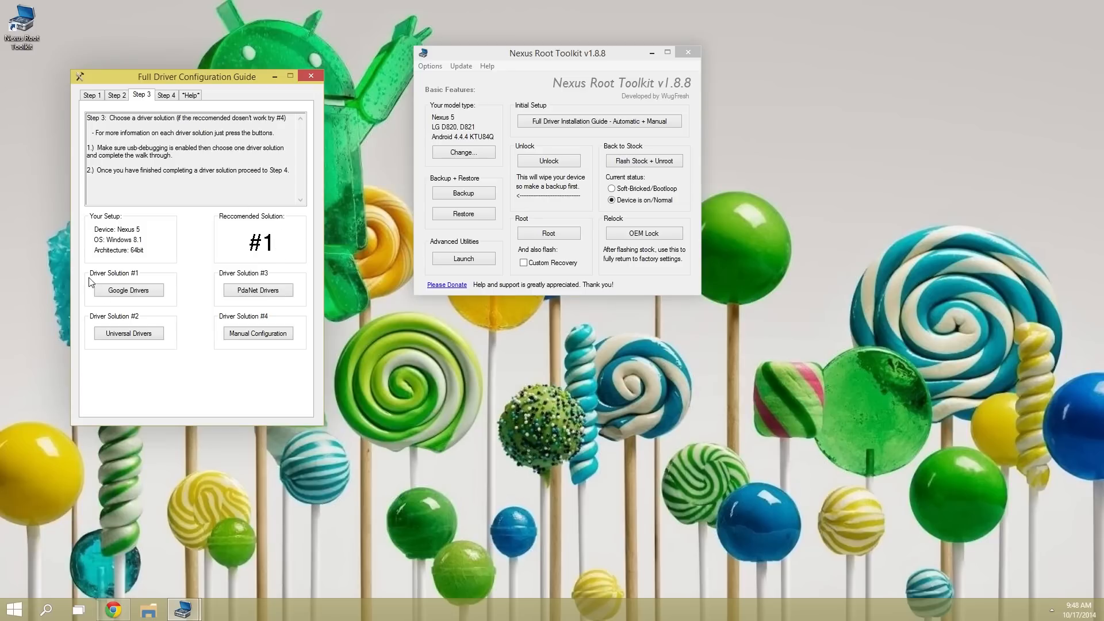
click(128, 290)
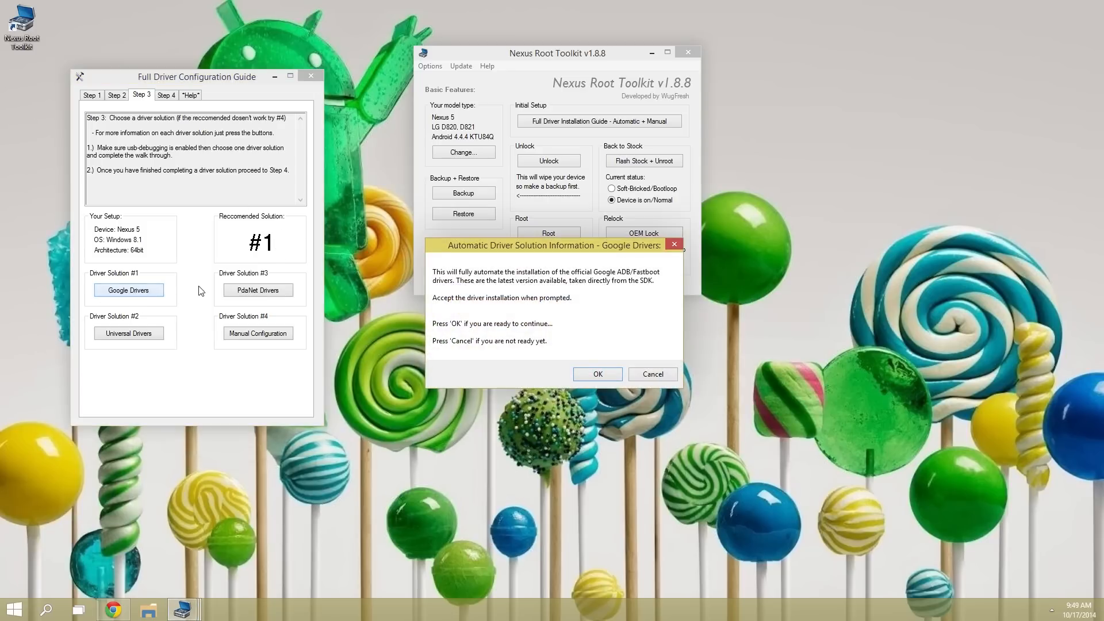
click(597, 374)
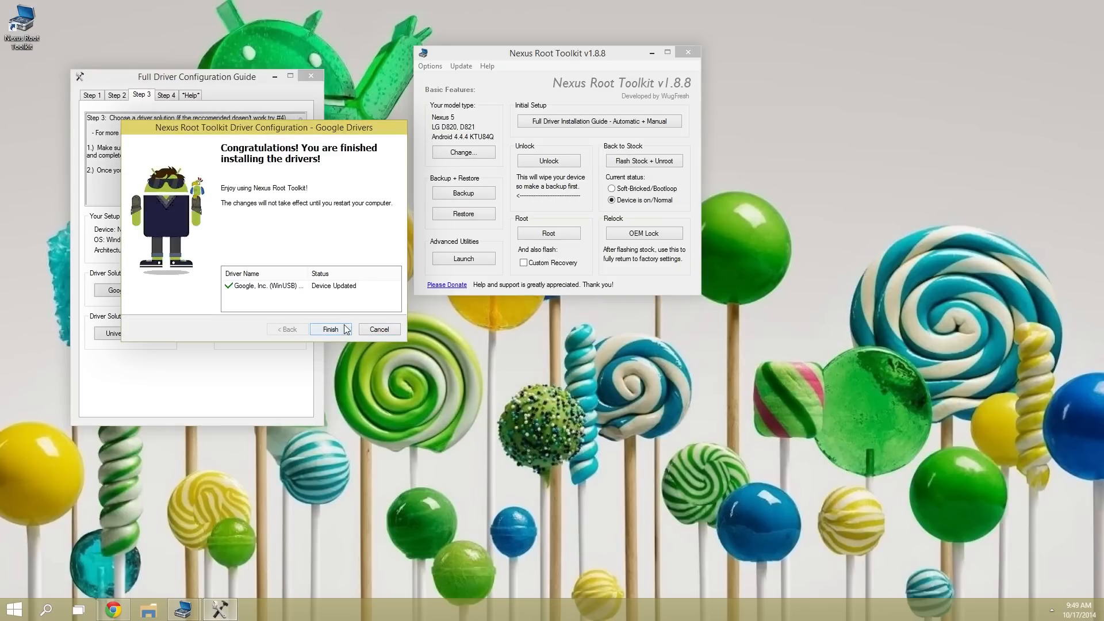
click(330, 329)
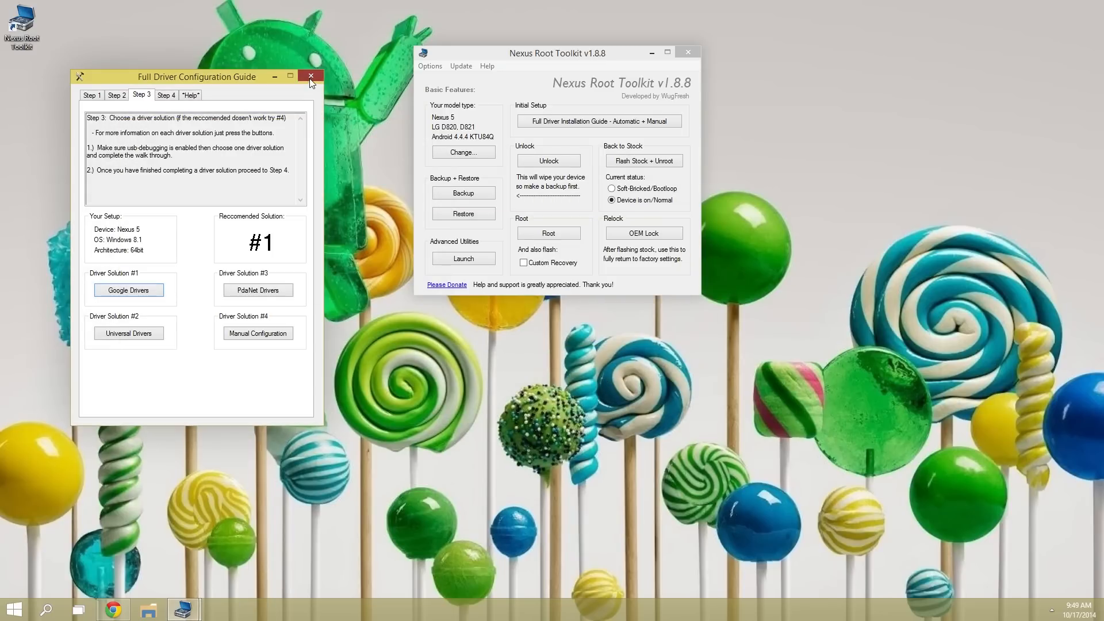
click(311, 75)
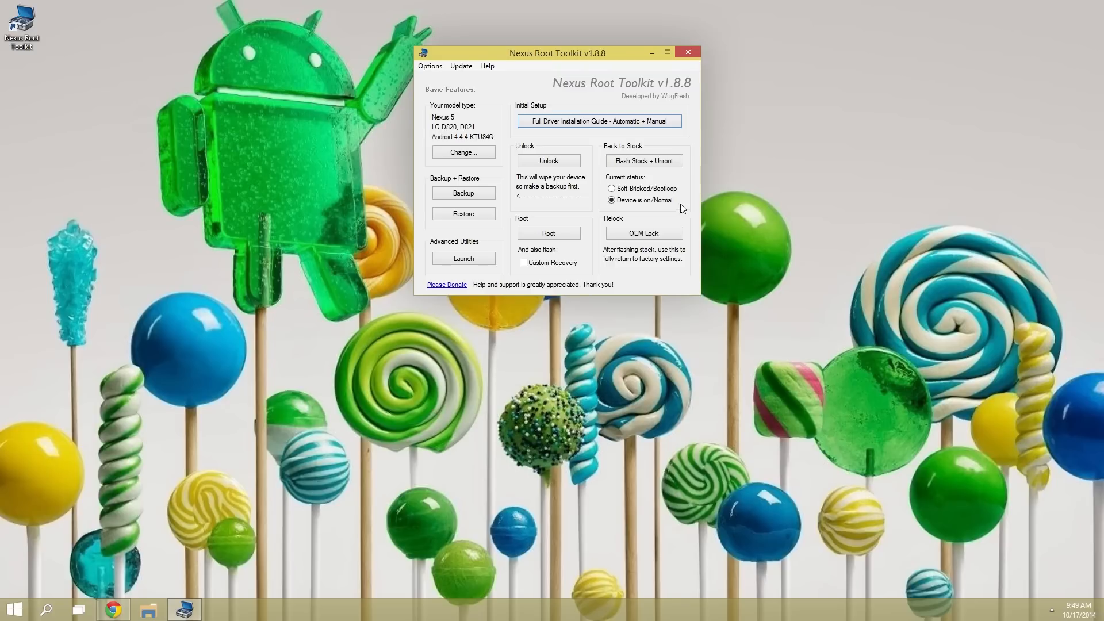
mouse_move(642, 161)
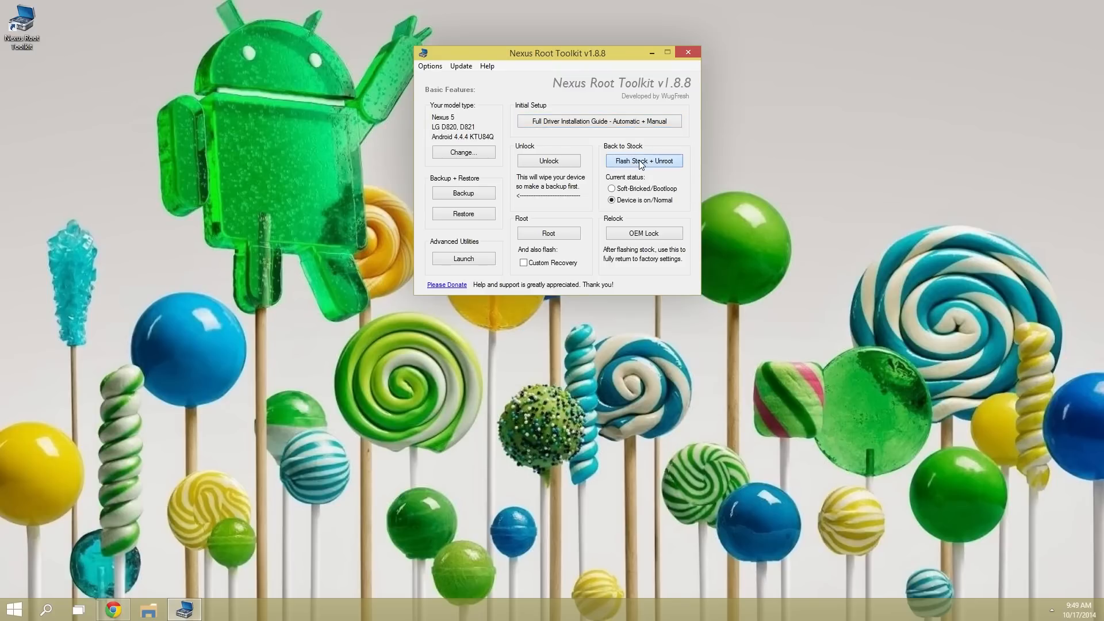
Step: Start Flash Stock + Unroot, accept the wipe warning, and choose a self-downloaded factory image
click(642, 161)
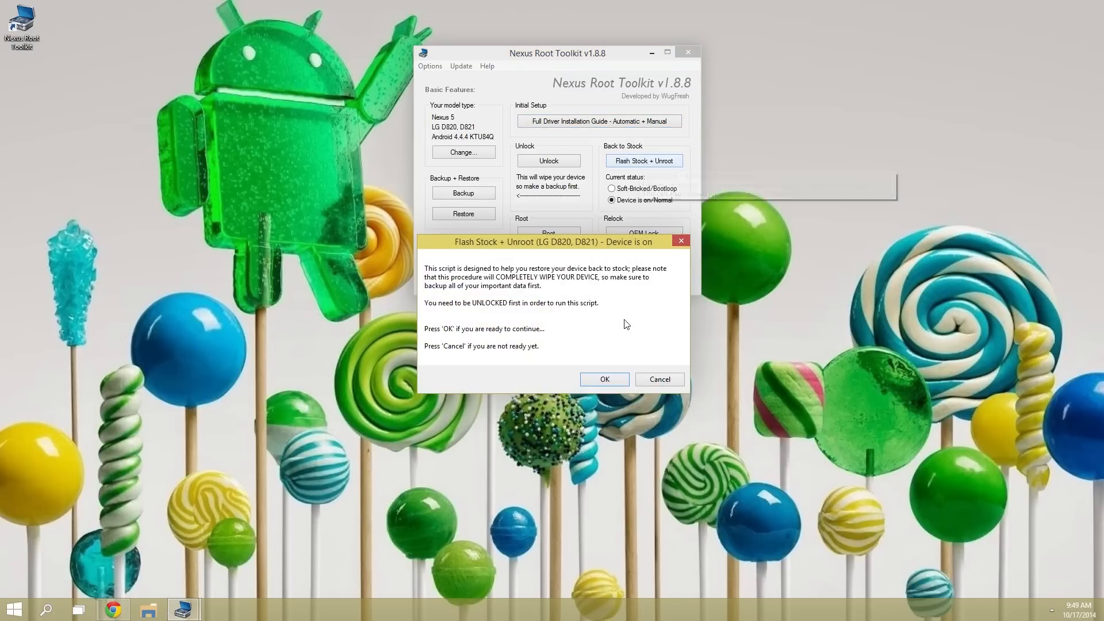
click(603, 378)
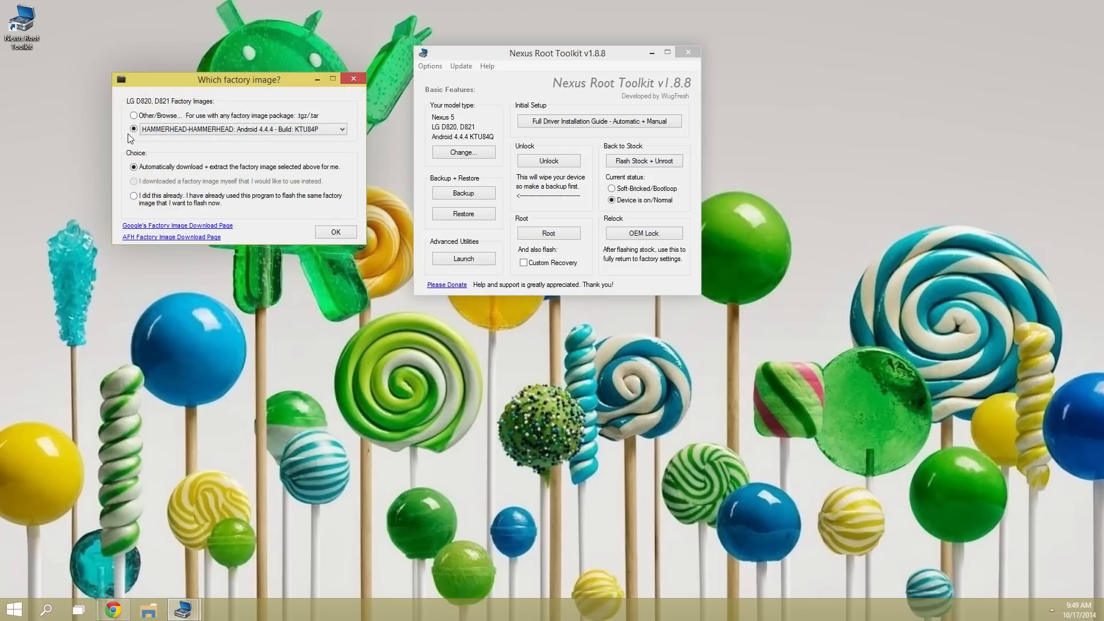
click(133, 115)
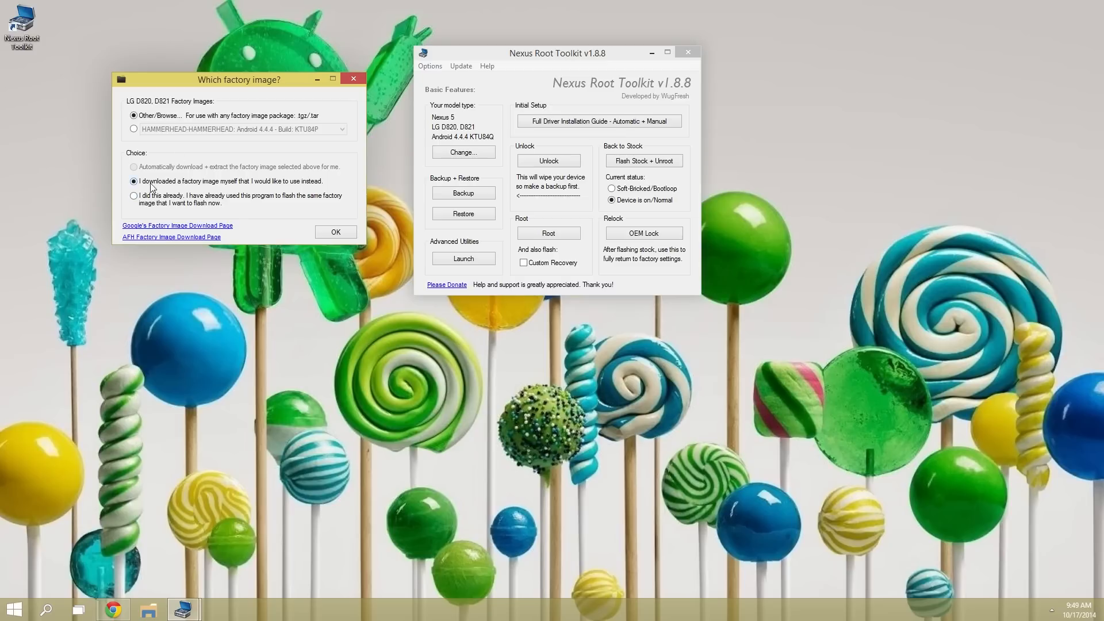
mouse_move(317, 189)
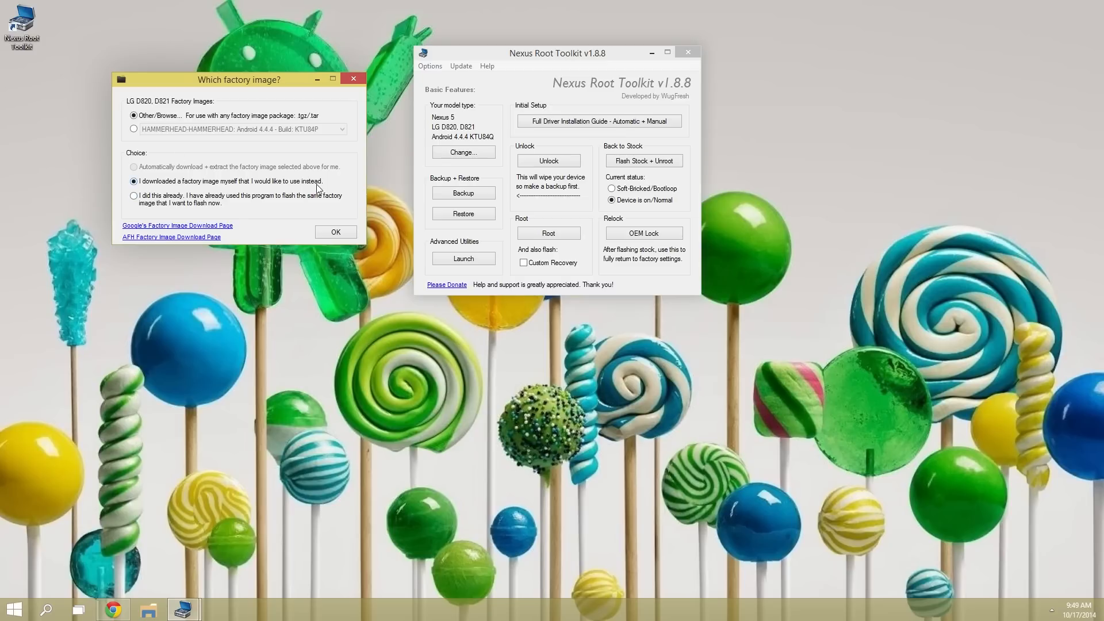
click(335, 231)
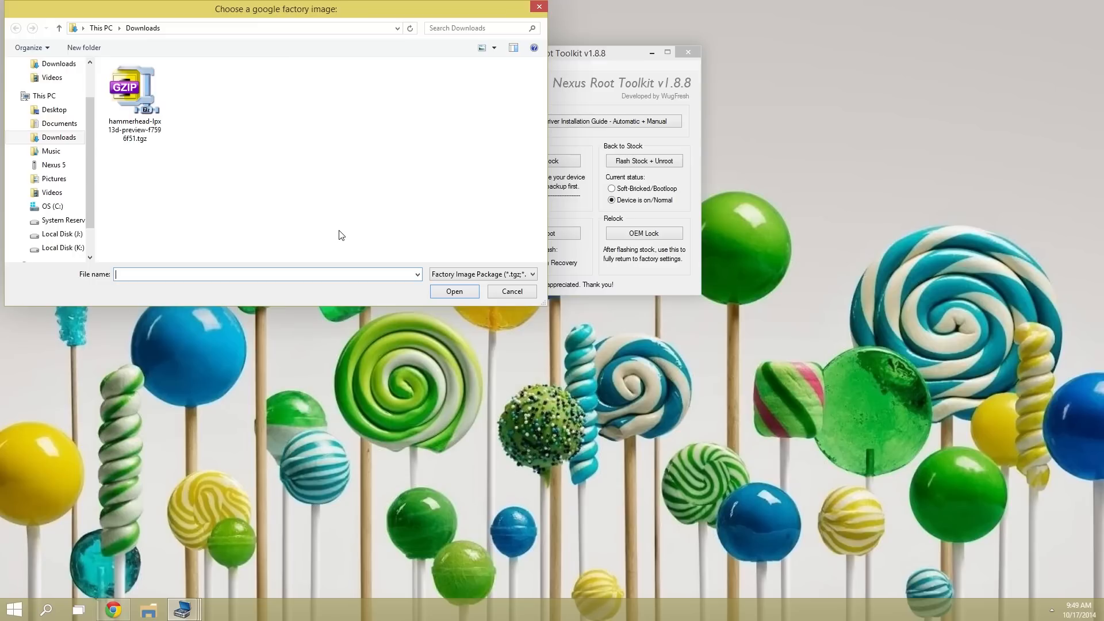
Step: Load hammerhead-lpx13d-preview-f7596f51.tgz from Downloads and paste its md5 into Hashcheck Verification
click(133, 88)
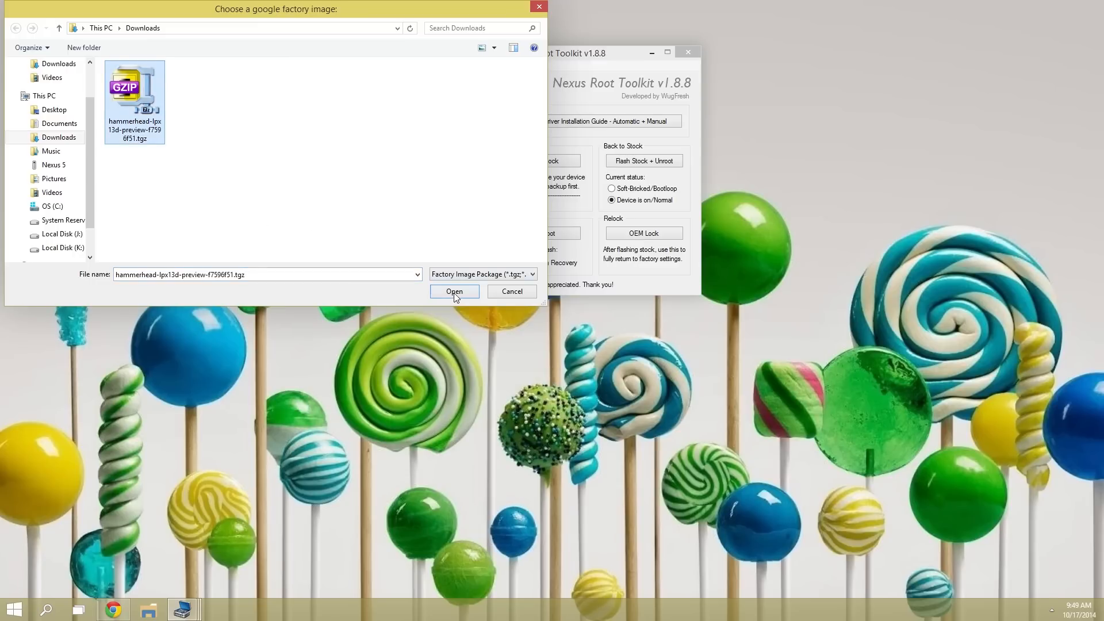
click(454, 291)
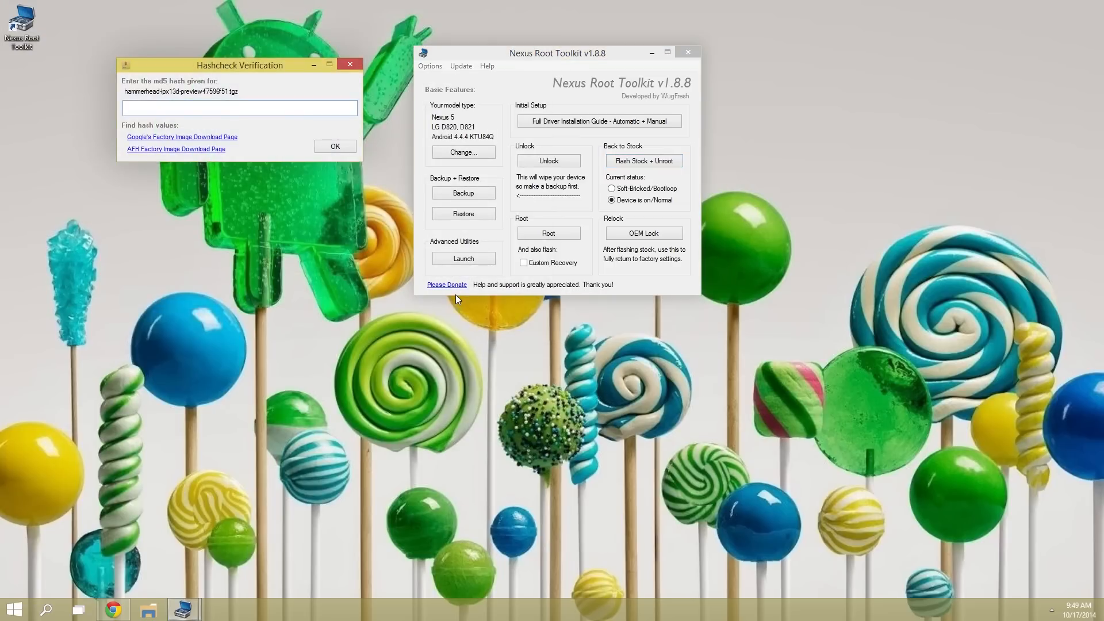
click(239, 108)
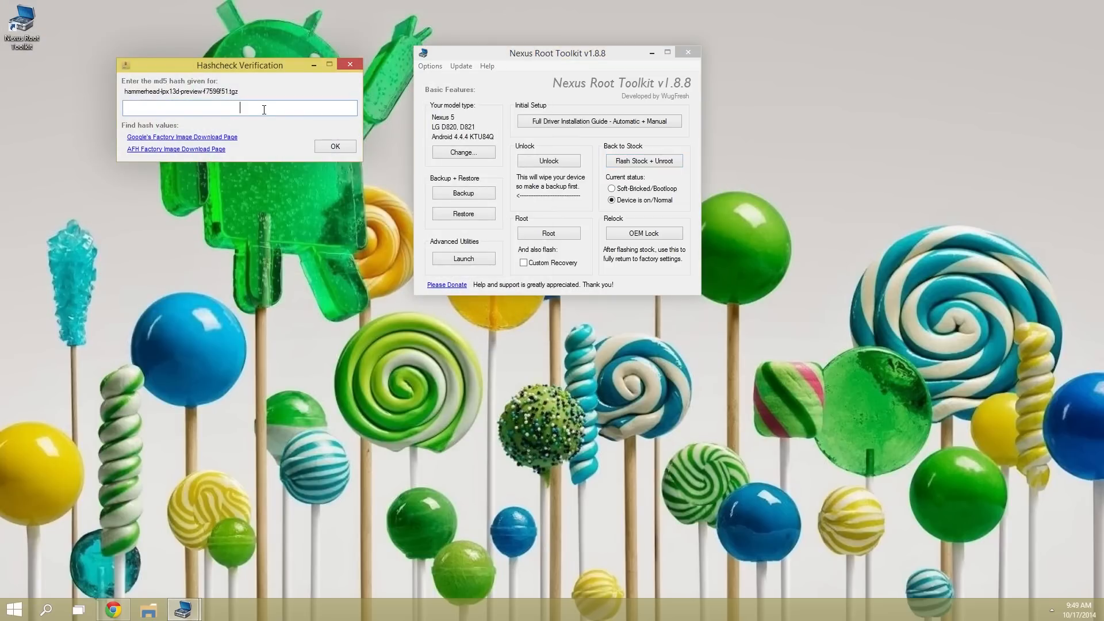
mouse_move(244, 108)
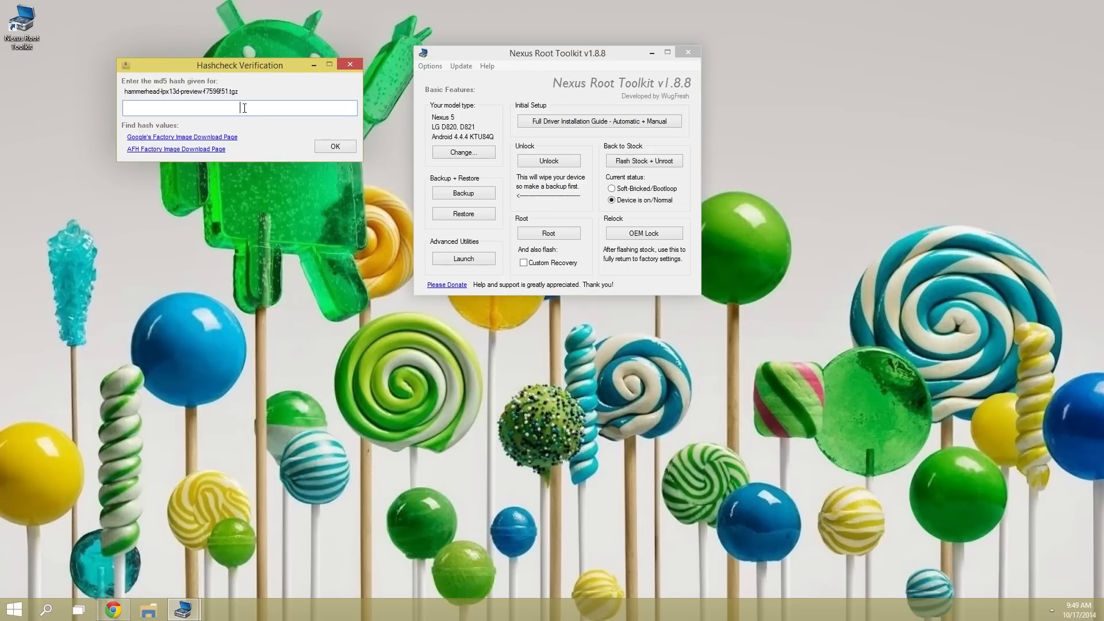
right_click(240, 108)
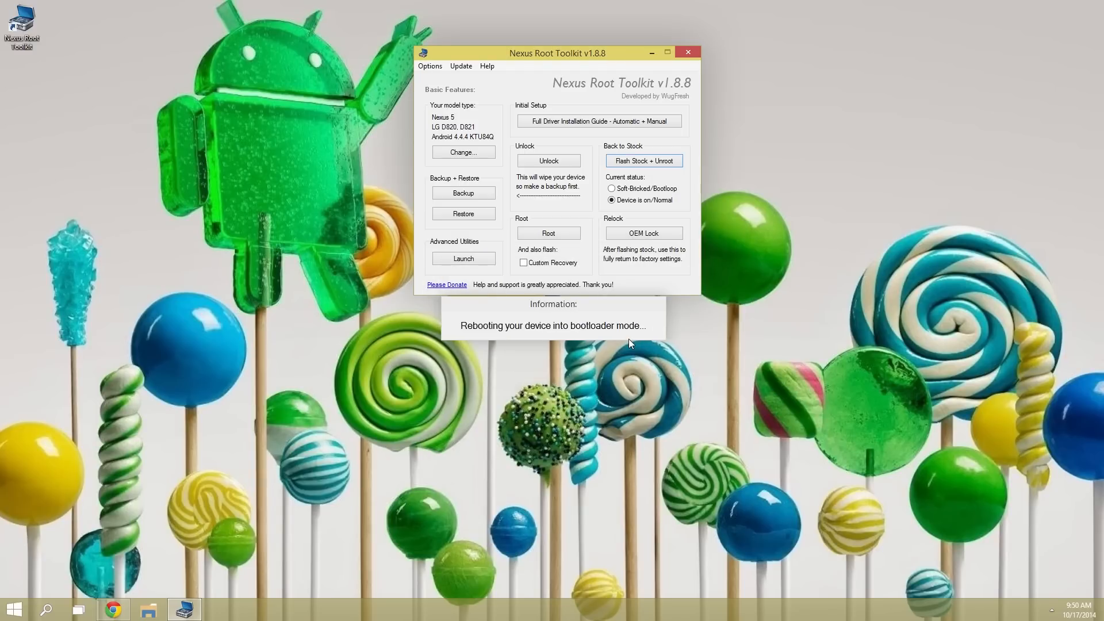
Step: Dismiss the bootloader notice and confirm the factory-reset Flash Stock warning so the flashing script runs
click(642, 161)
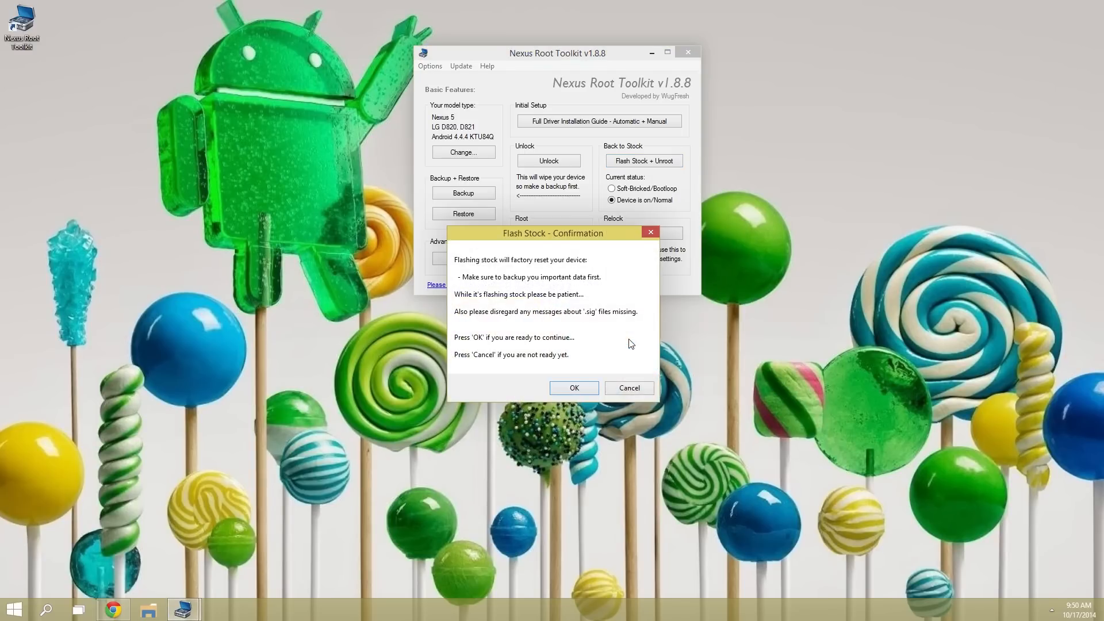
click(572, 388)
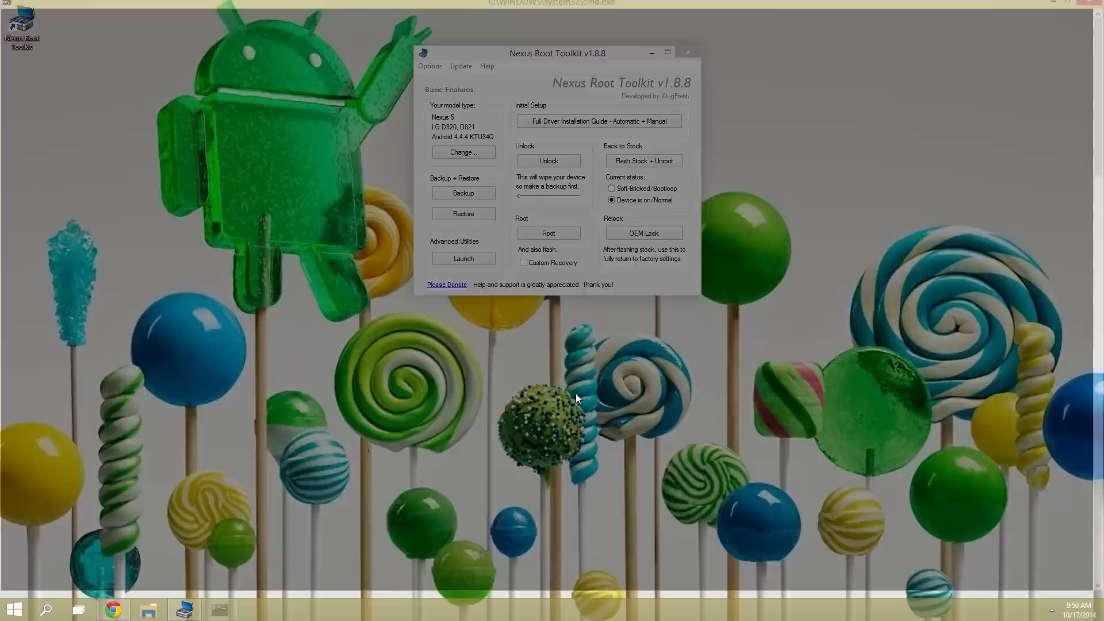
click(642, 161)
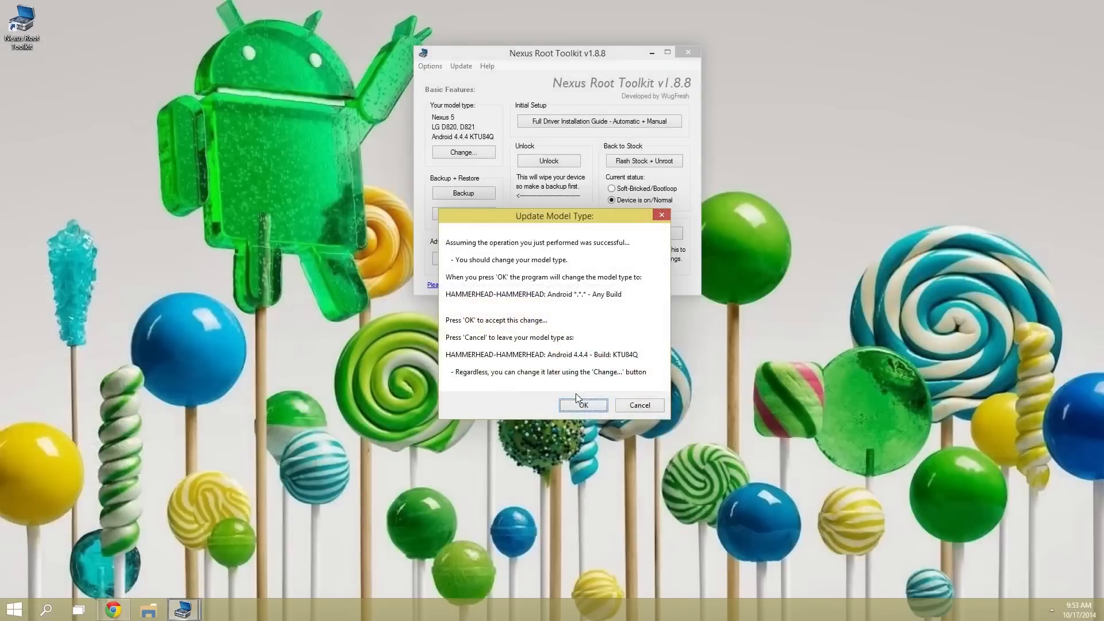
mouse_move(660, 215)
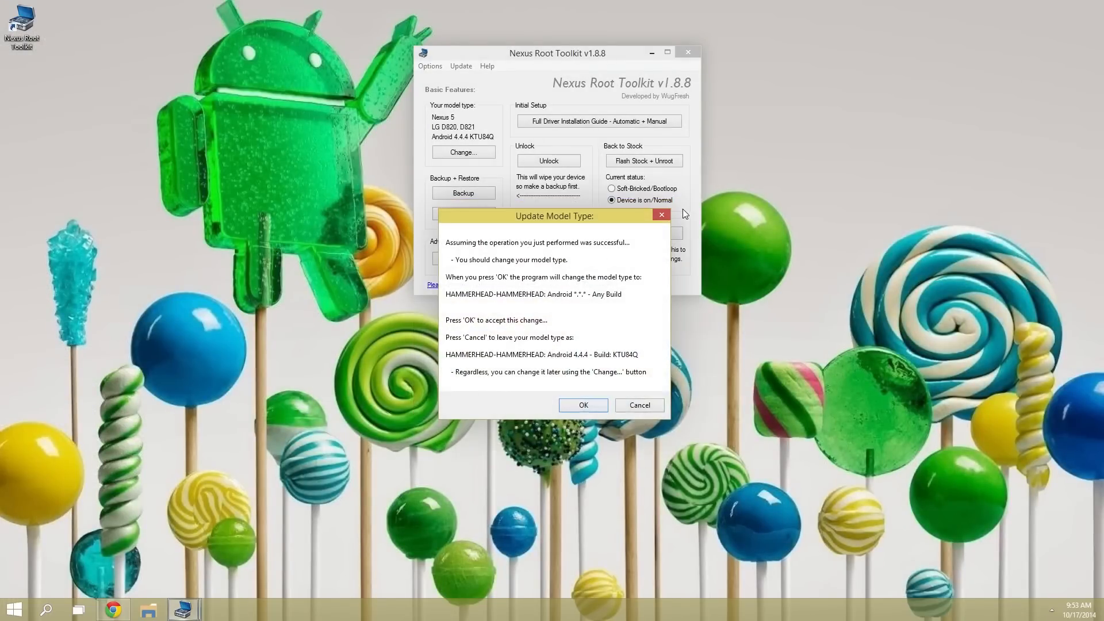
Step: Decline the HAMMERHEAD Any Build model-type update and close the toolkit window
click(639, 405)
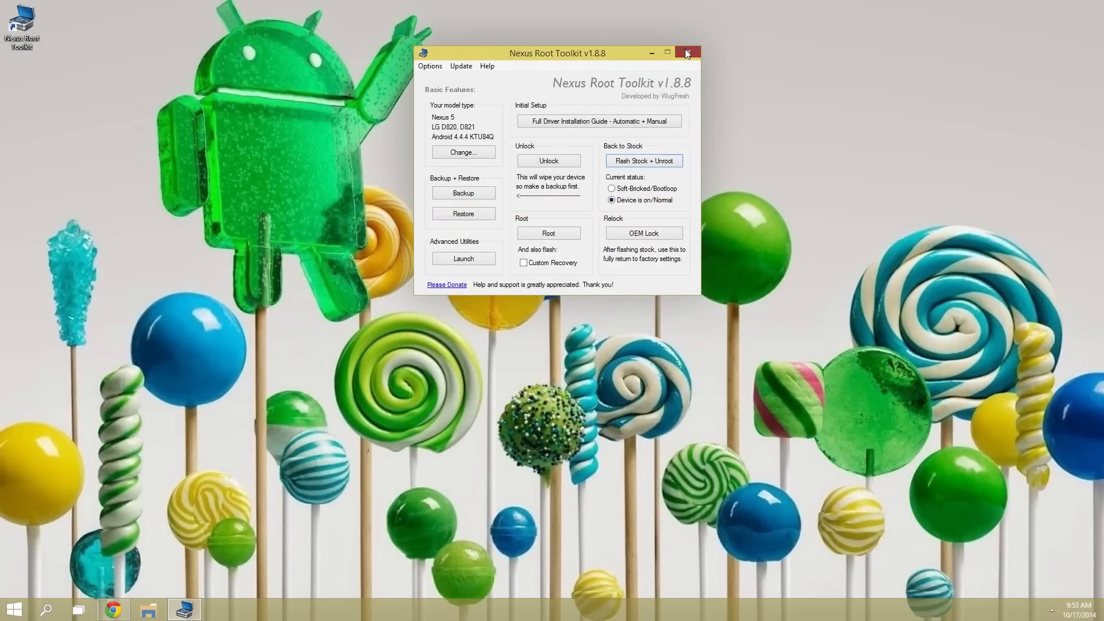
click(686, 53)
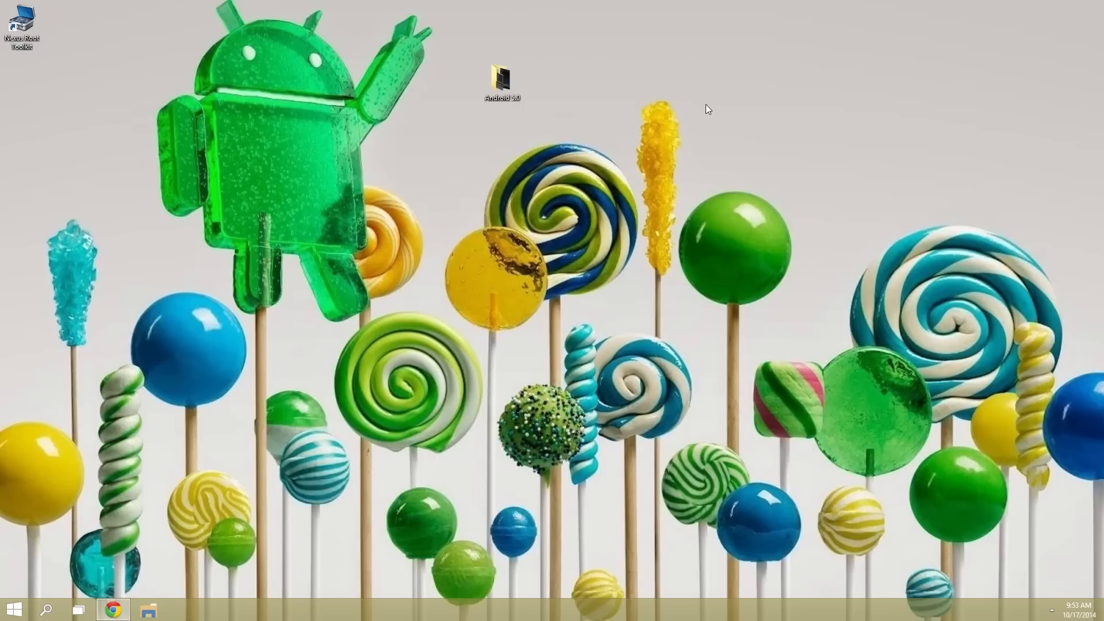